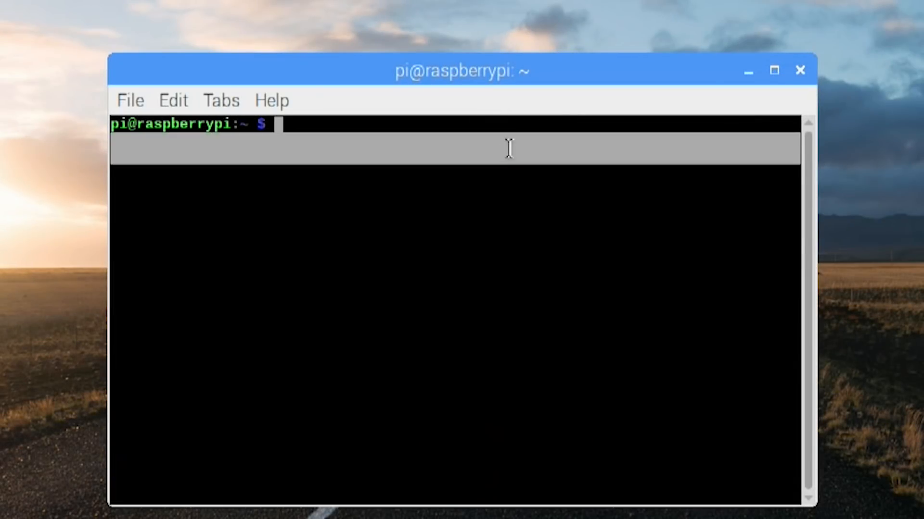
- Run 'sudo apt install blender' to confirm it is current, then launch Blender from the menu
type("sudo a")
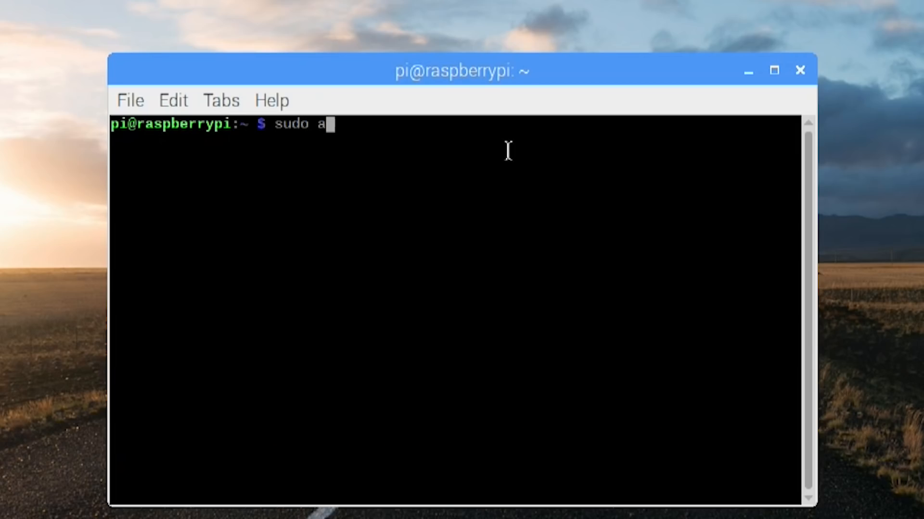
type("pt install blender")
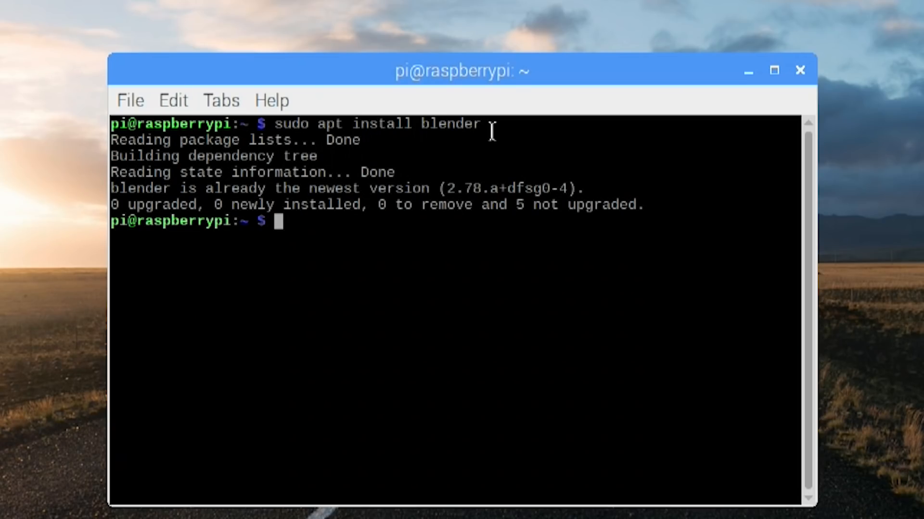
left_click(10, 8)
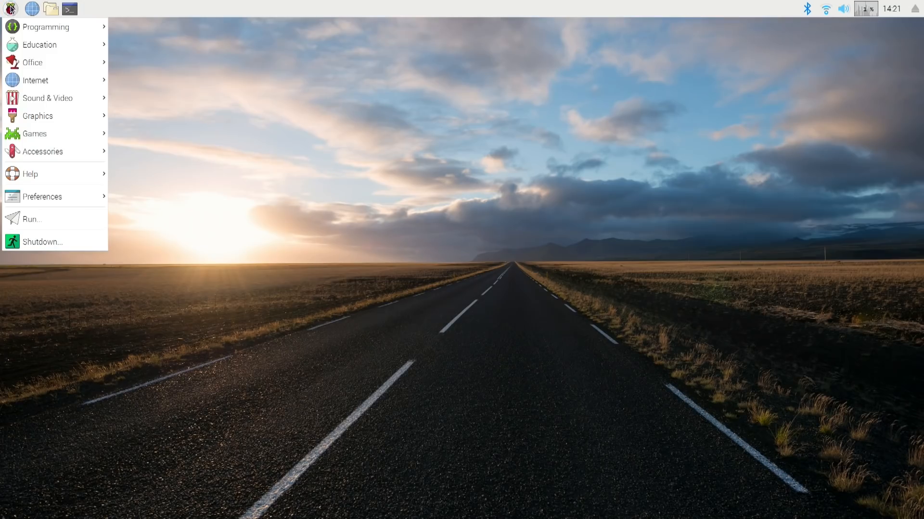
mouse_move(37, 115)
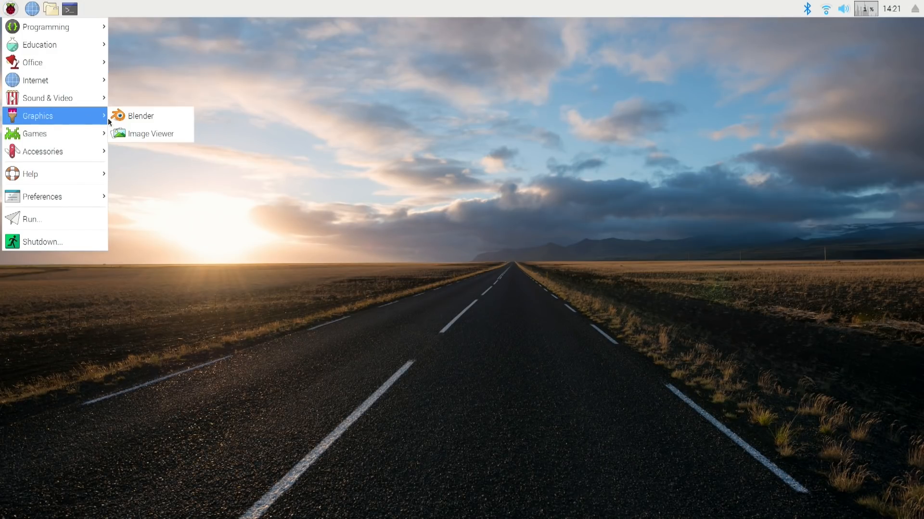
left_click(141, 116)
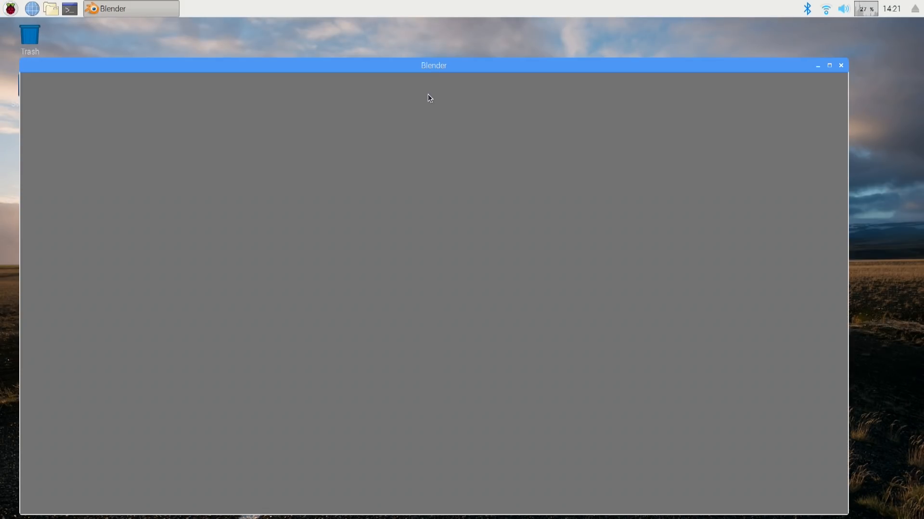
mouse_move(429, 94)
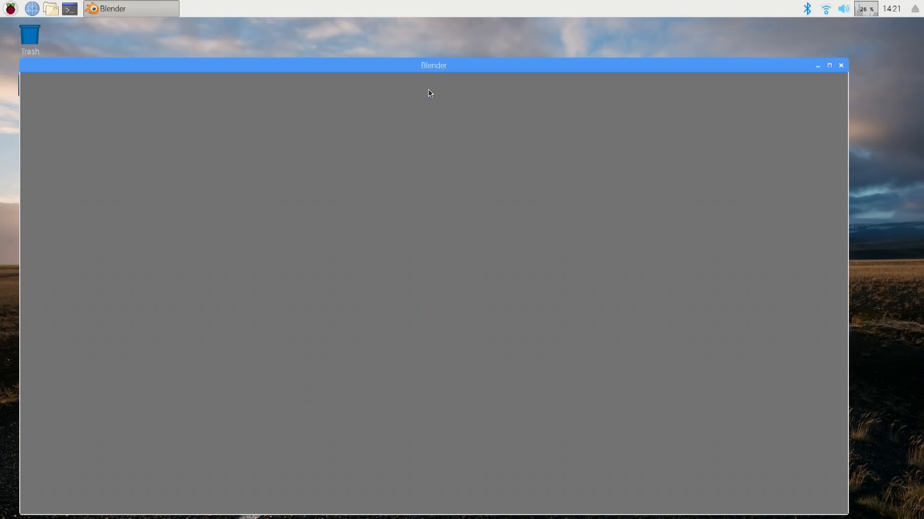
mouse_move(422, 96)
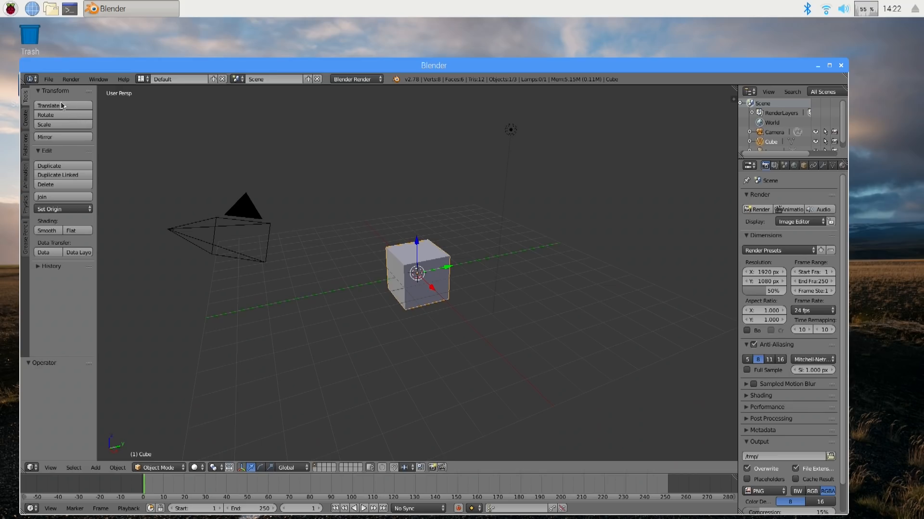
- Tick the Render: Network Renderer add-on in User Preferences' Add-ons list
left_click(48, 78)
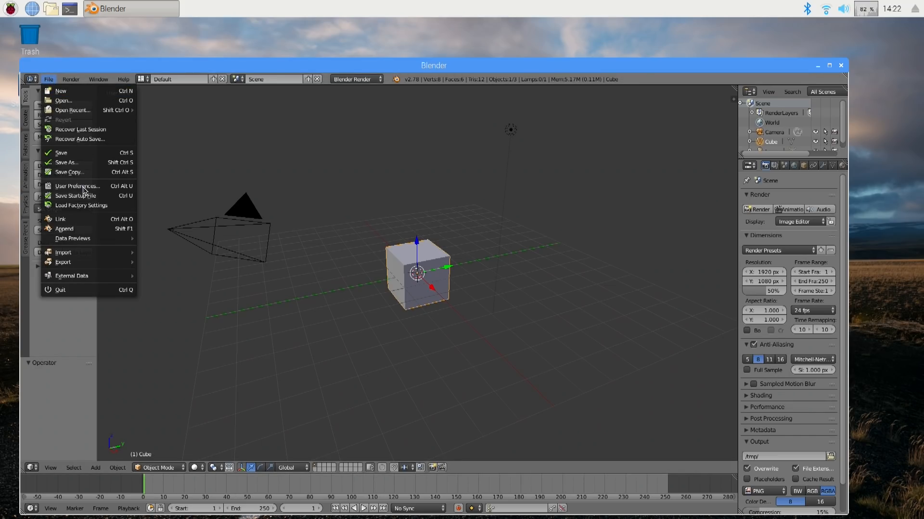
left_click(77, 187)
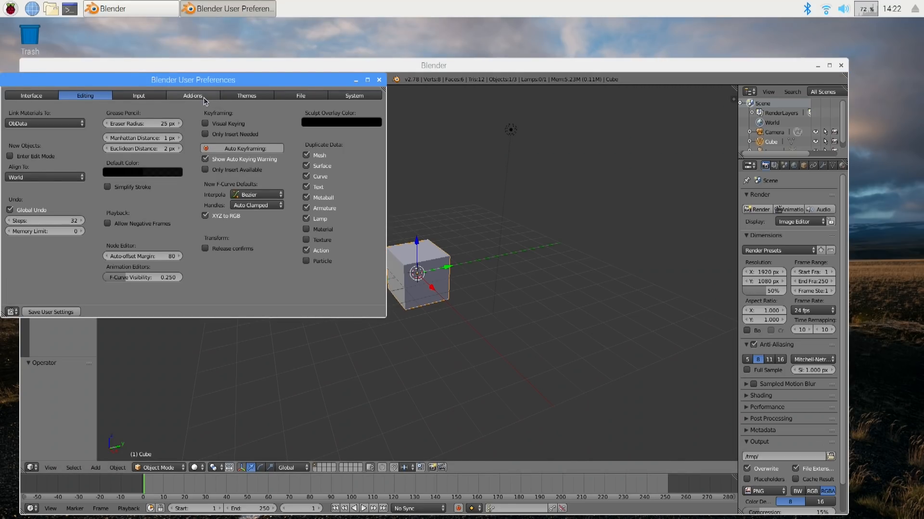
left_click(192, 95)
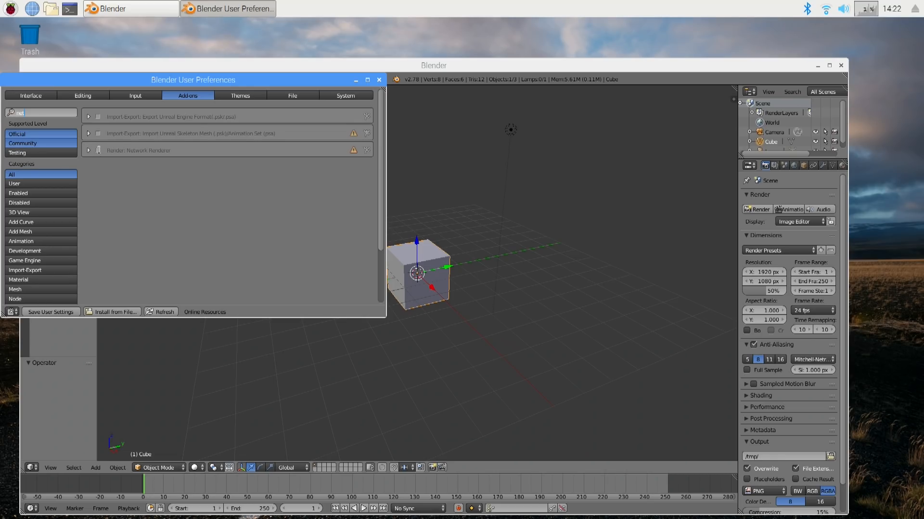
left_click(98, 150)
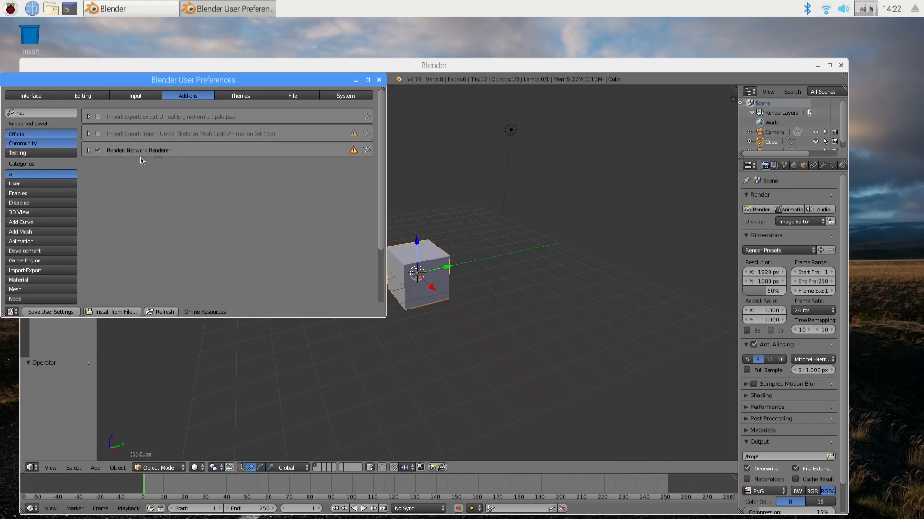
mouse_move(164, 263)
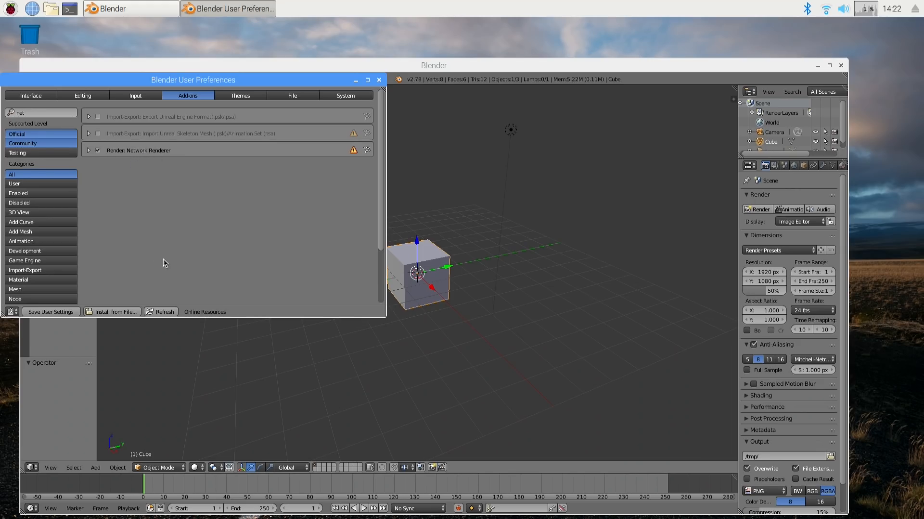
mouse_move(129, 196)
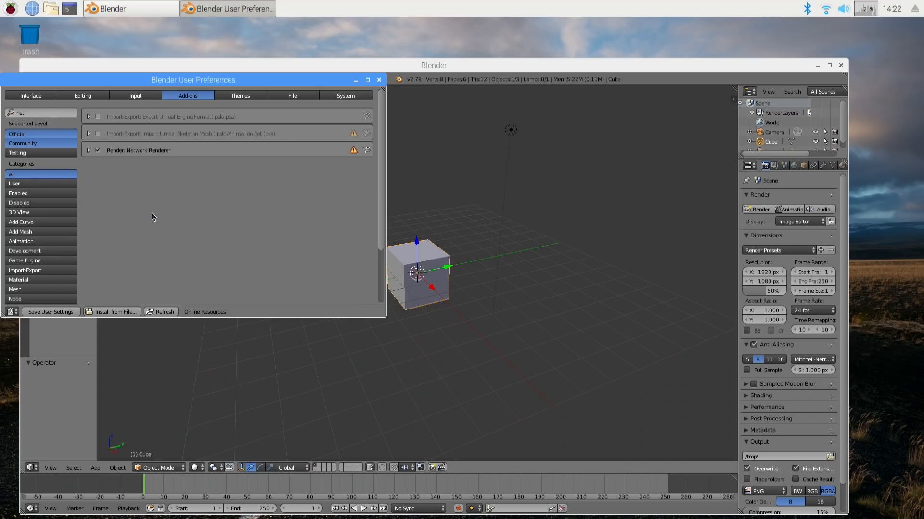
mouse_move(189, 215)
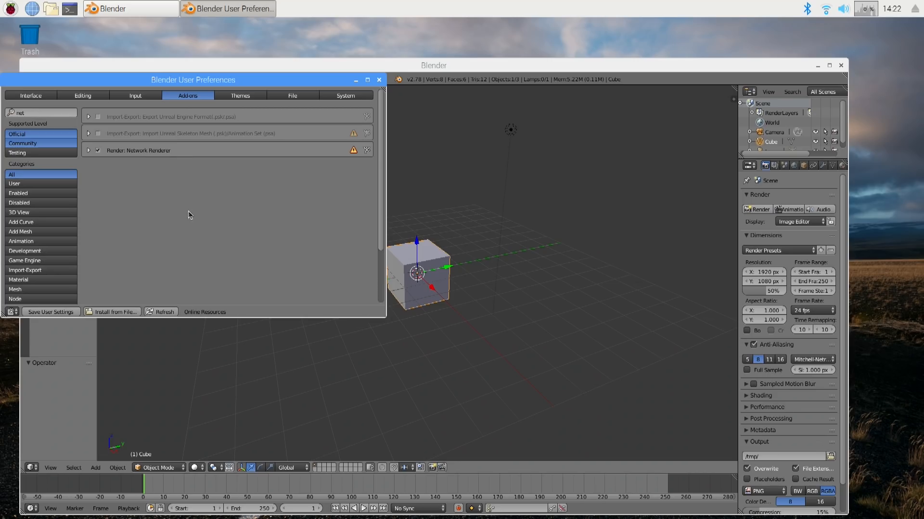
mouse_move(169, 233)
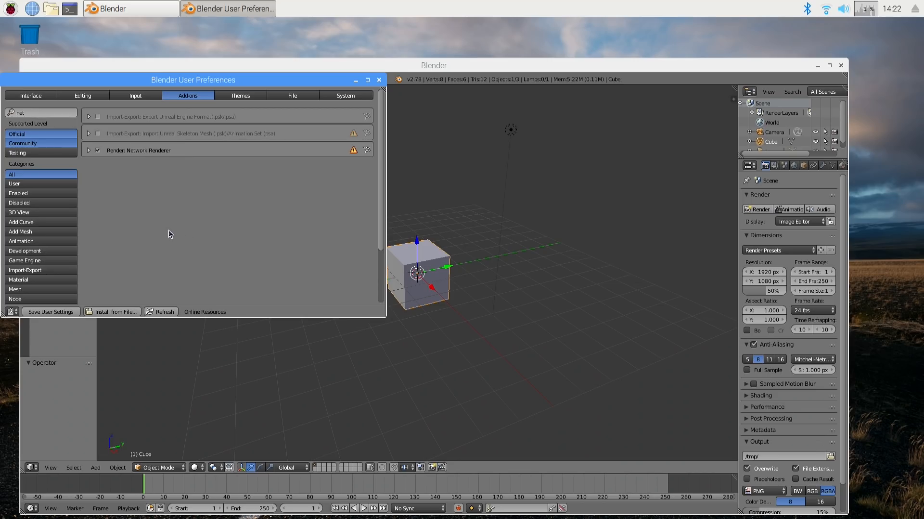
mouse_move(121, 317)
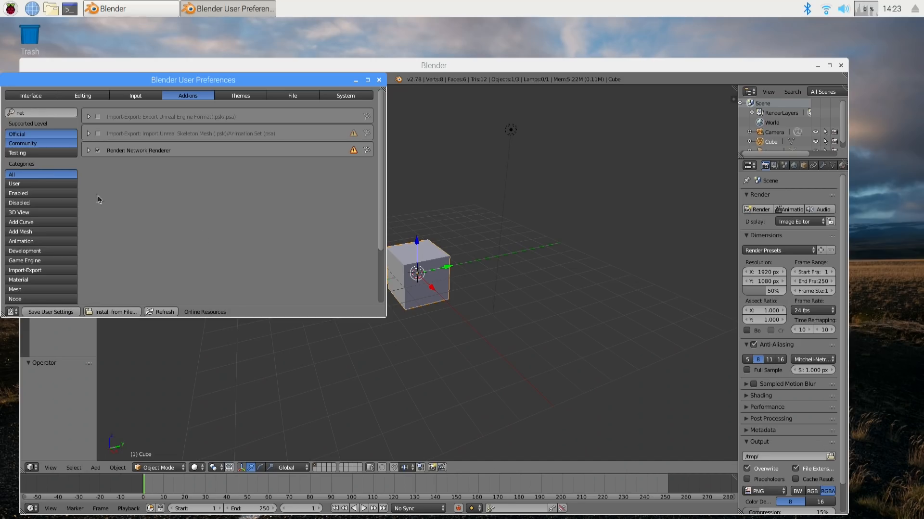
mouse_move(221, 222)
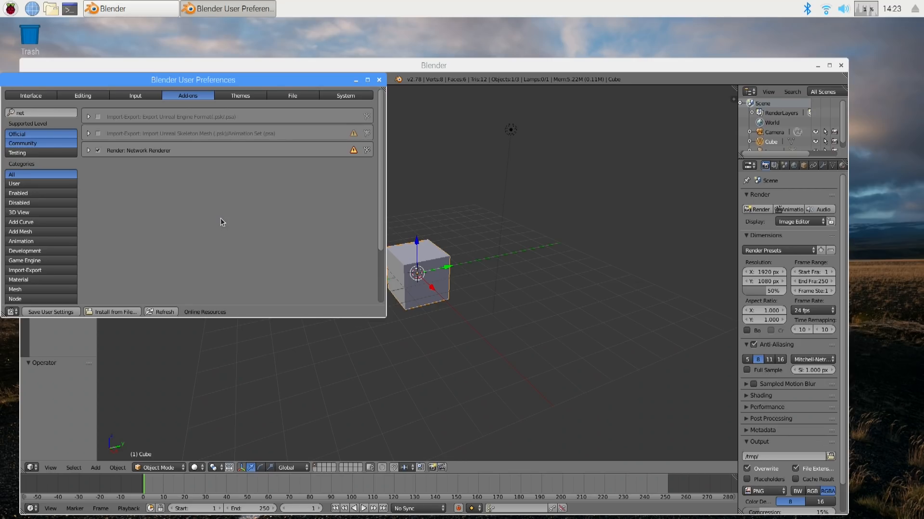
mouse_move(212, 220)
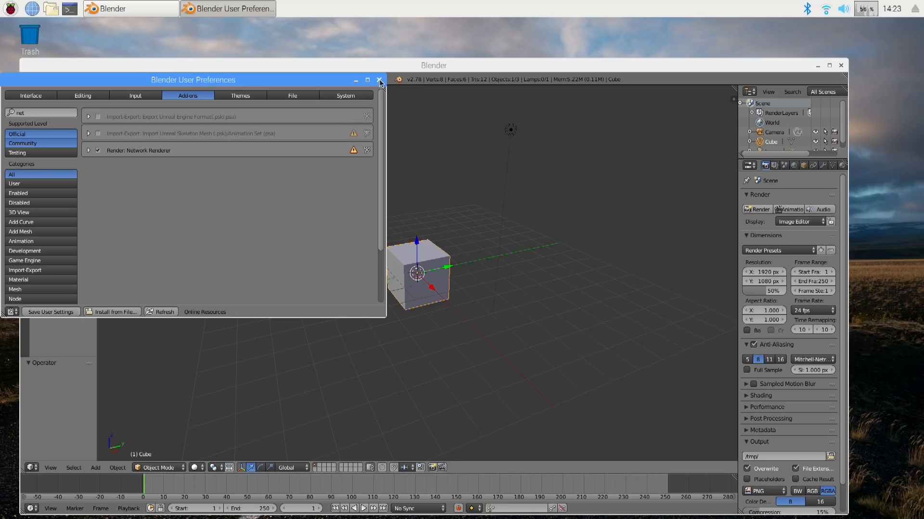
- Set the render engine to Network Render in Slave mode and start the service
left_click(379, 79)
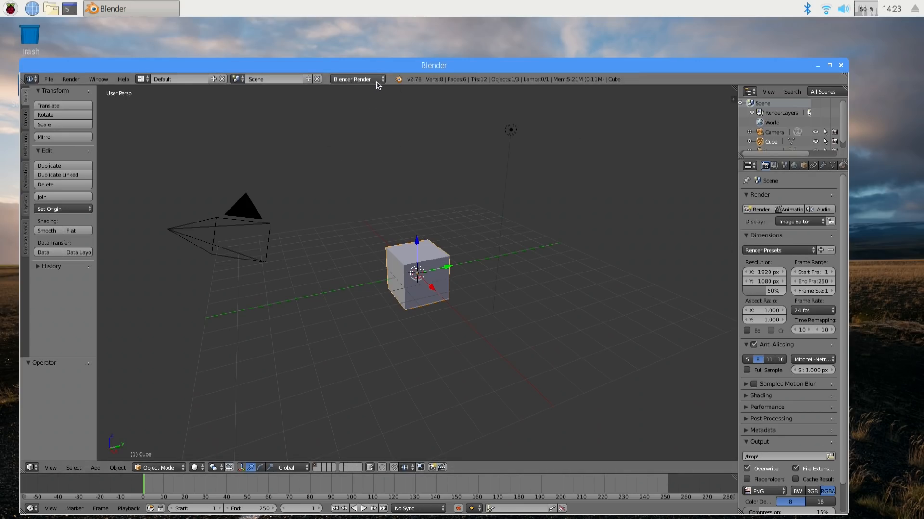
left_click(356, 79)
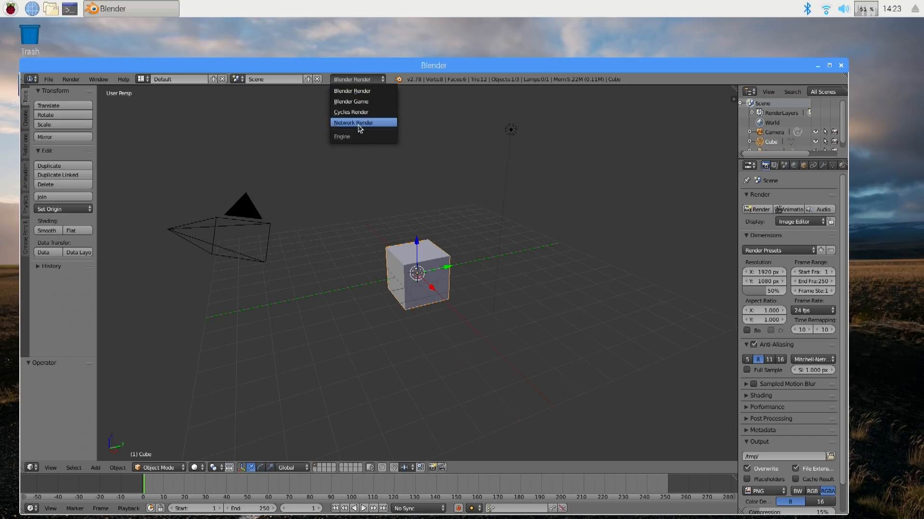
left_click(353, 123)
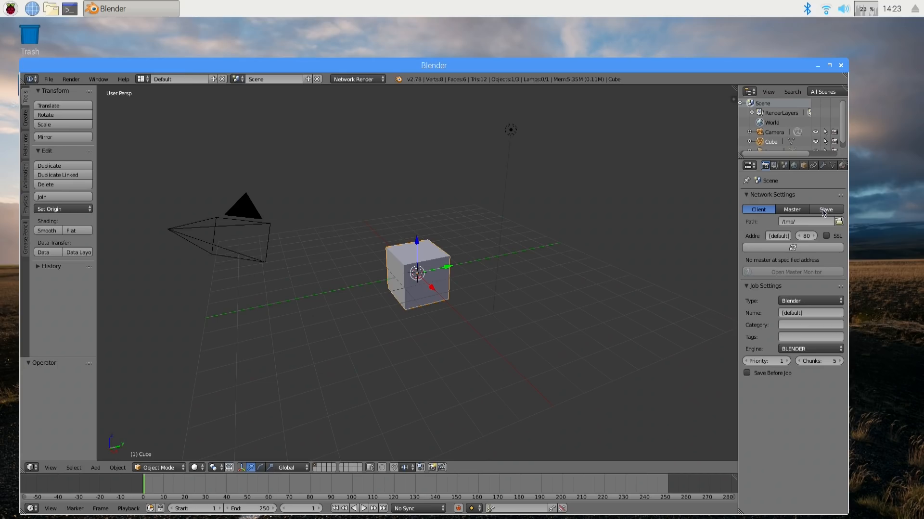
left_click(825, 209)
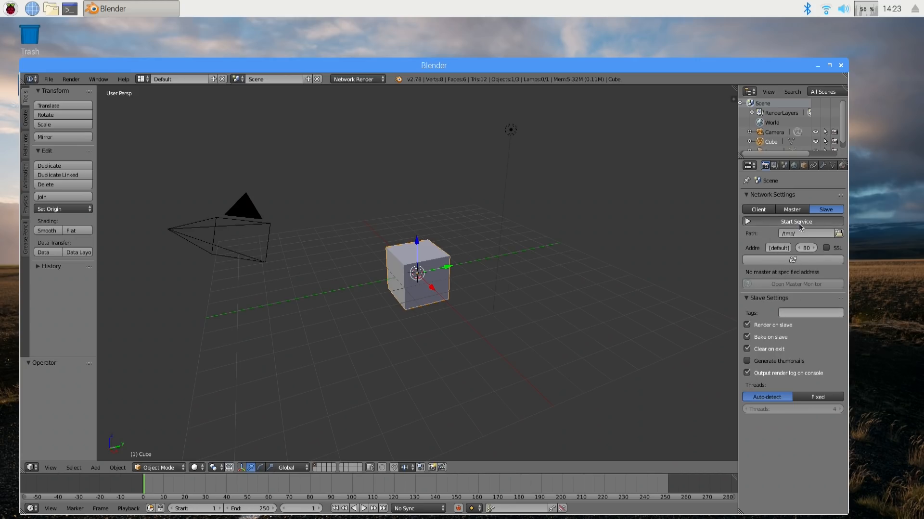
left_click(795, 222)
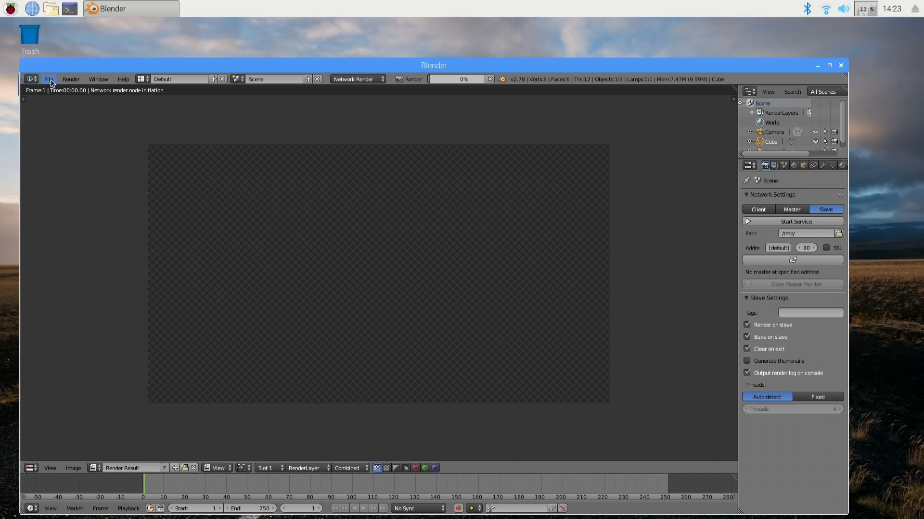
- Save the slave-node scene with Save As under the name slave.blend
left_click(49, 79)
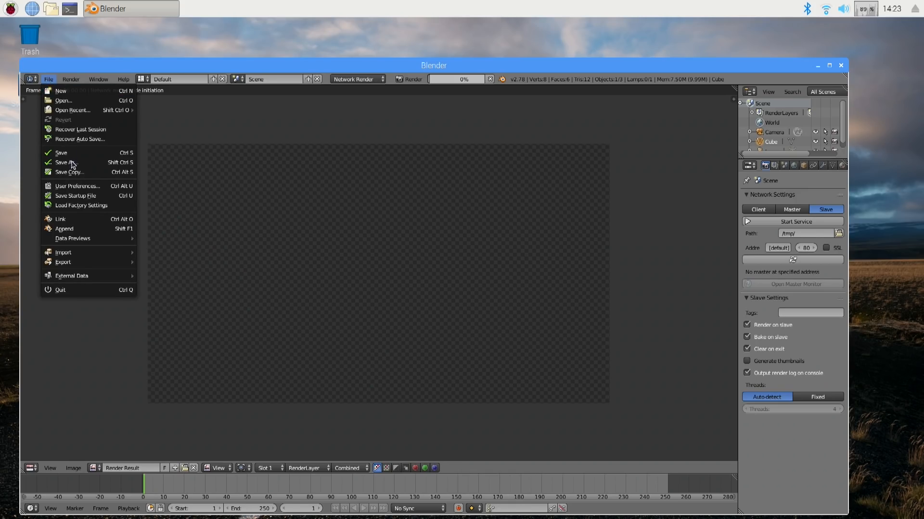
left_click(61, 162)
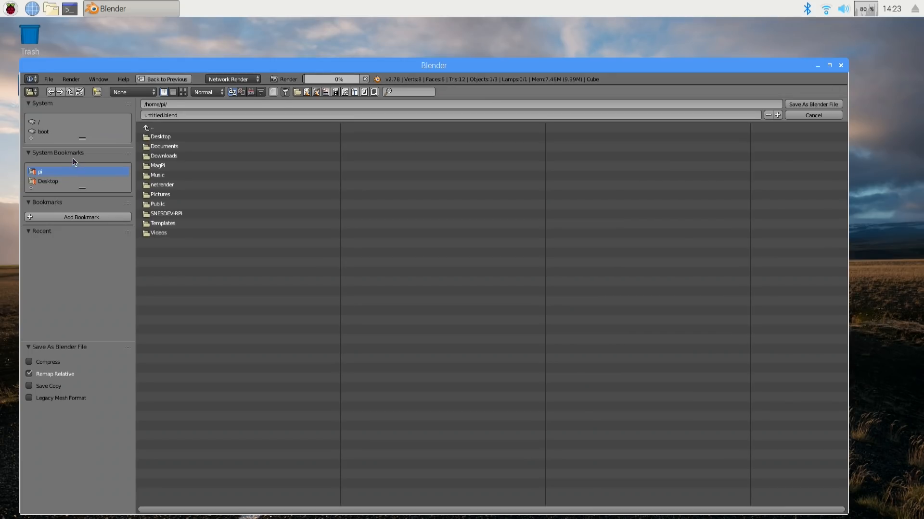
left_click(176, 115)
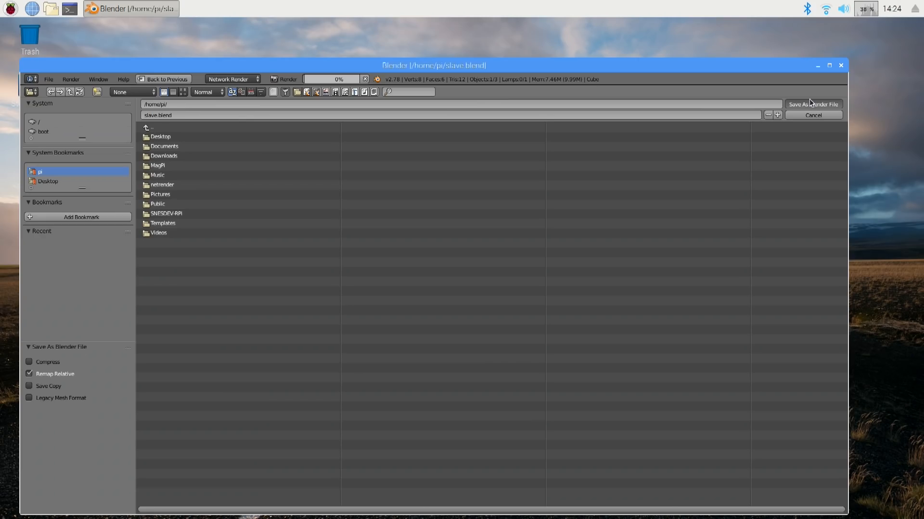
left_click(812, 115)
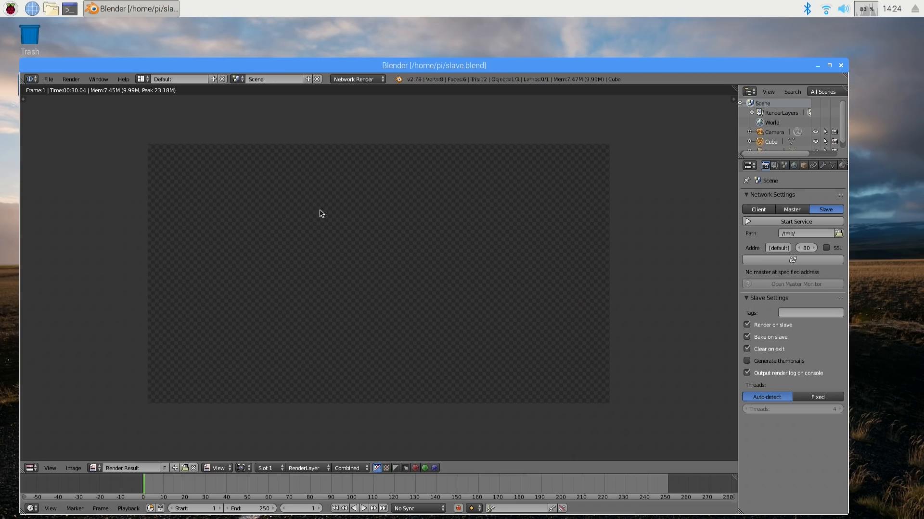
- Close Blender and run 'blender -b slave.blend -a' in LXTerminal
left_click(817, 66)
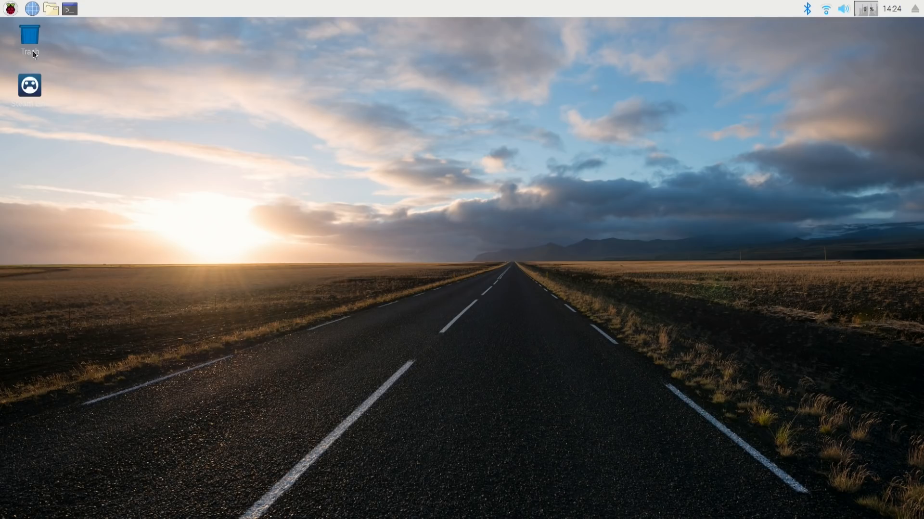
left_click(69, 8)
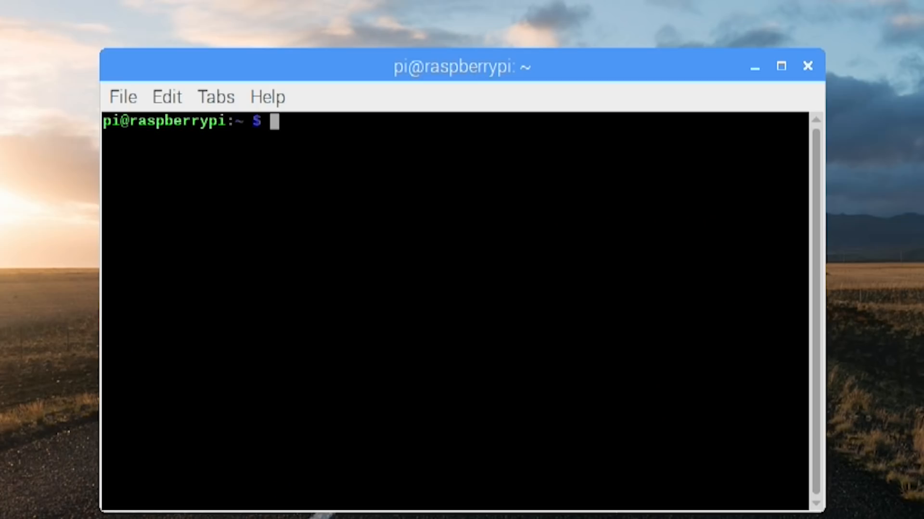
mouse_move(304, 178)
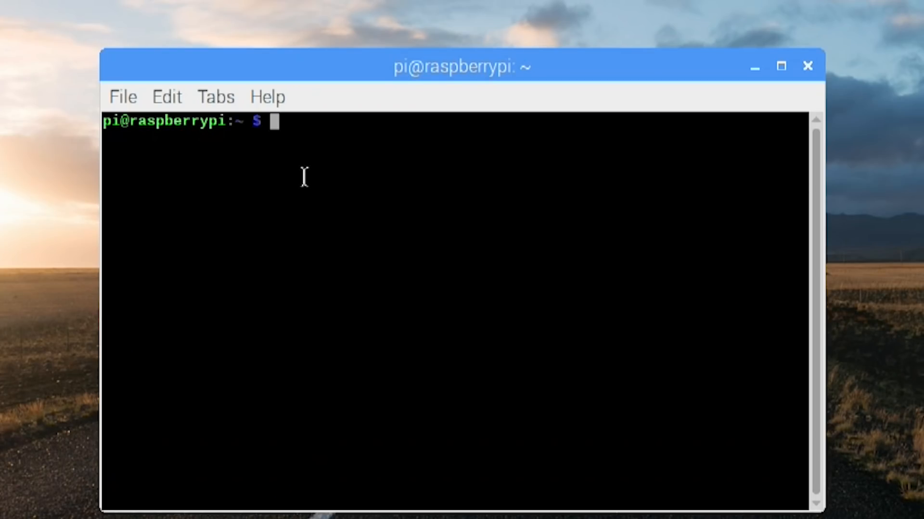
type("blender -")
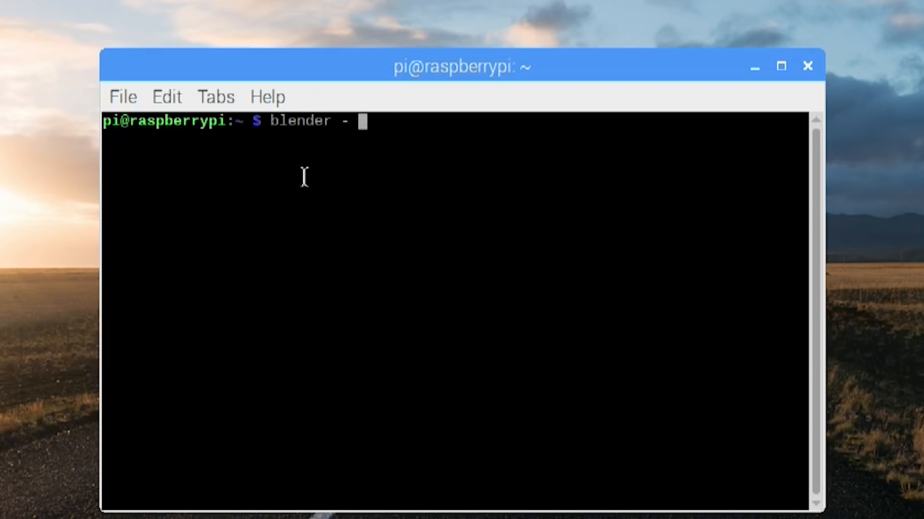
type("b")
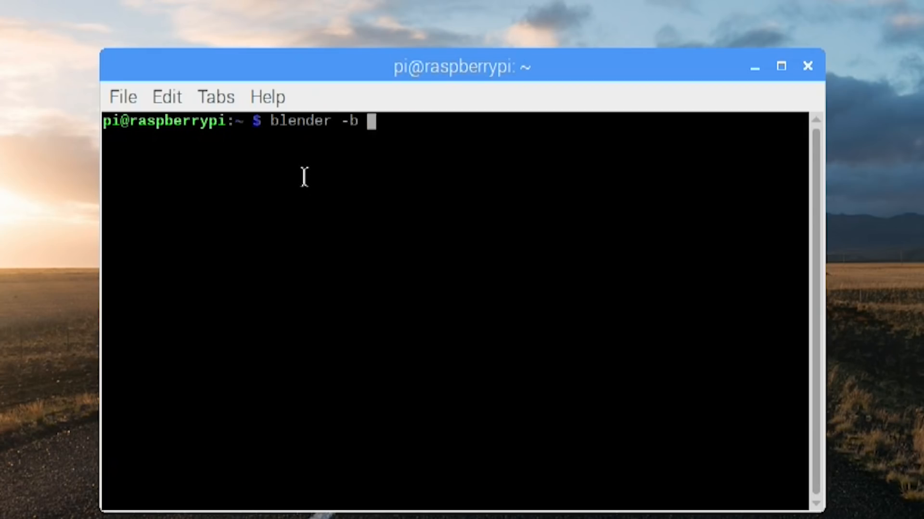
type("slave.")
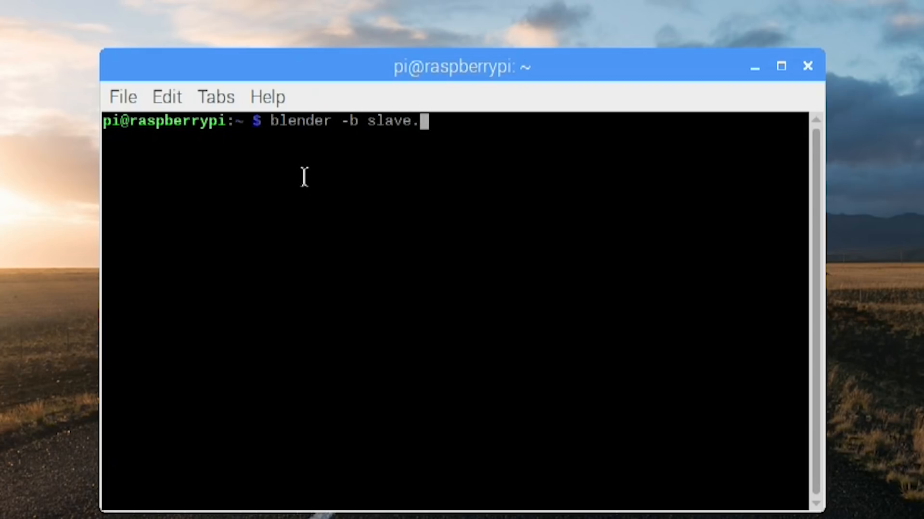
type("blend -a")
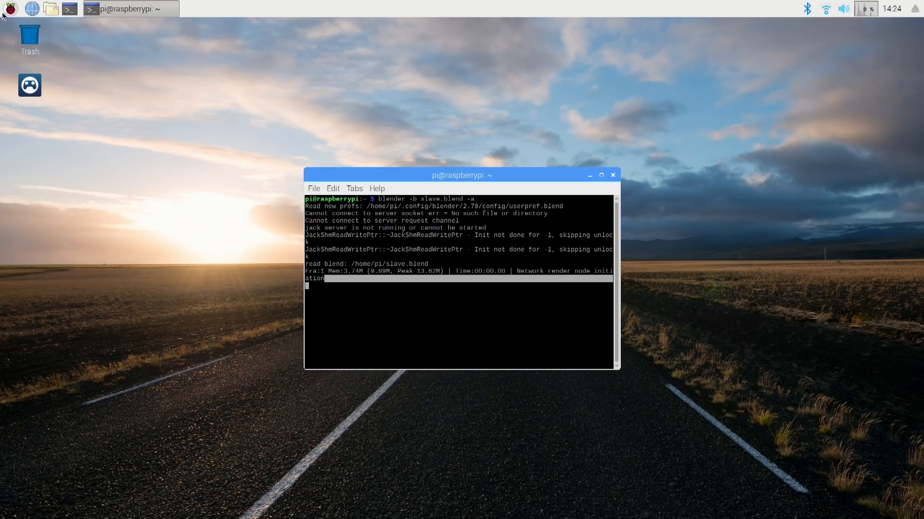
- Enable SSH and VNC on the Interfaces tab of Raspberry Pi Configuration and confirm
left_click(9, 8)
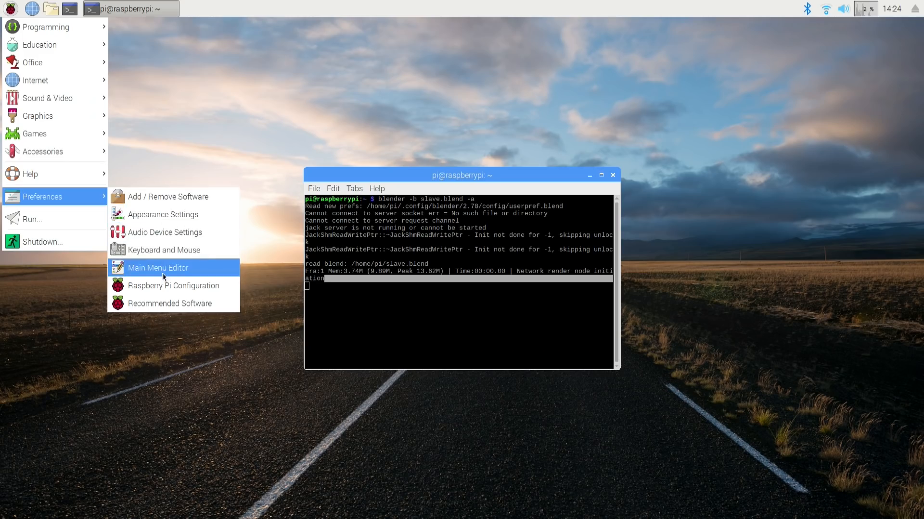
left_click(173, 286)
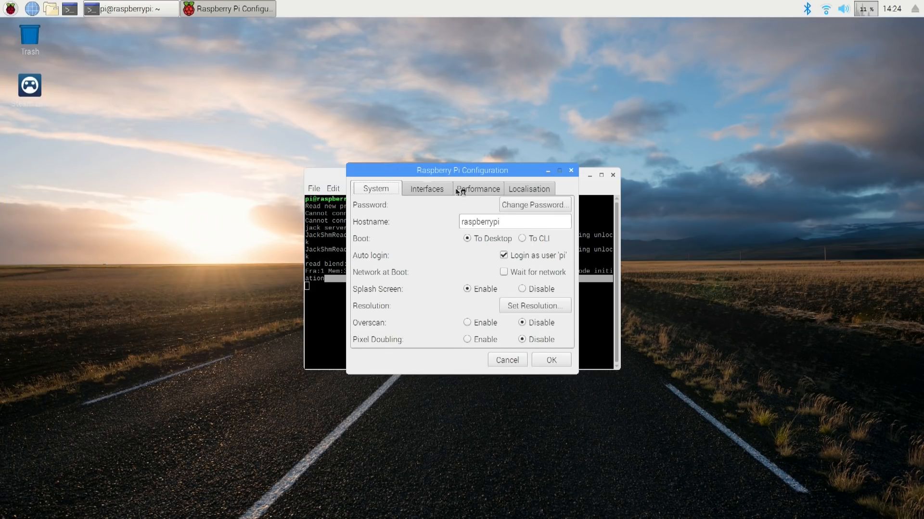
left_click(426, 189)
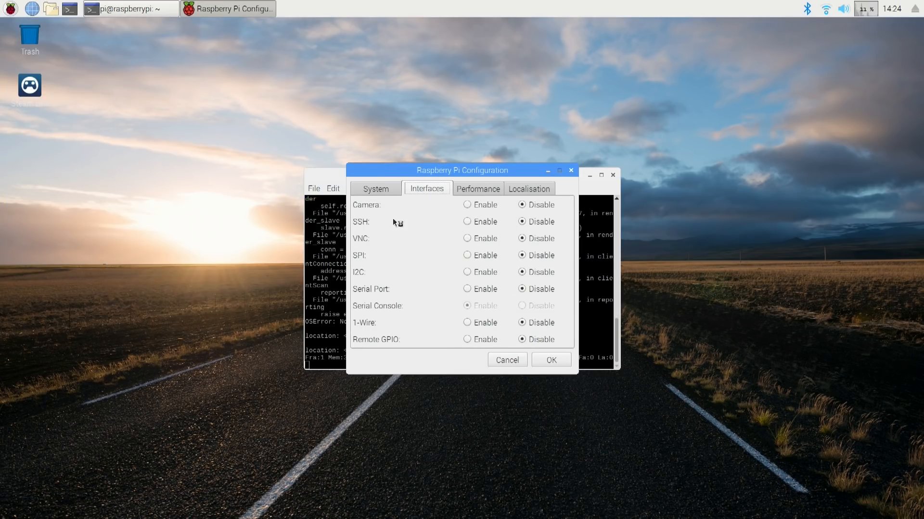
left_click(467, 221)
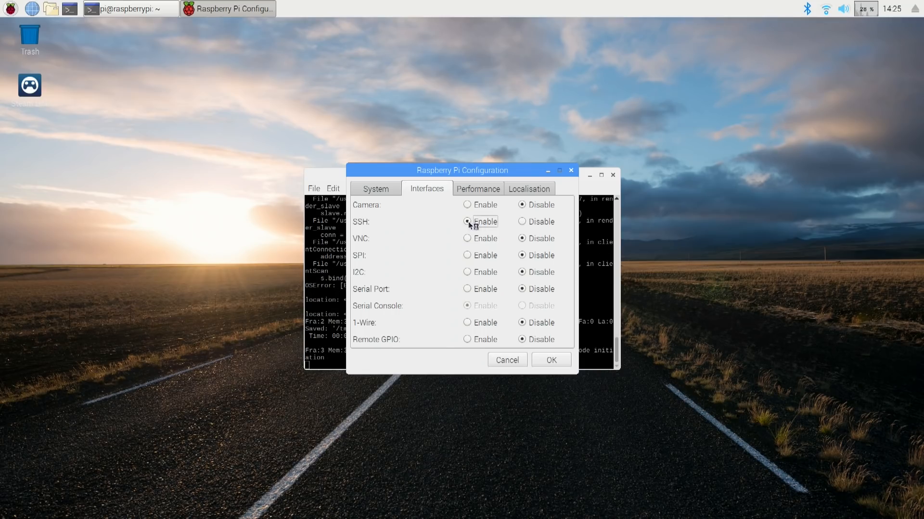
left_click(468, 221)
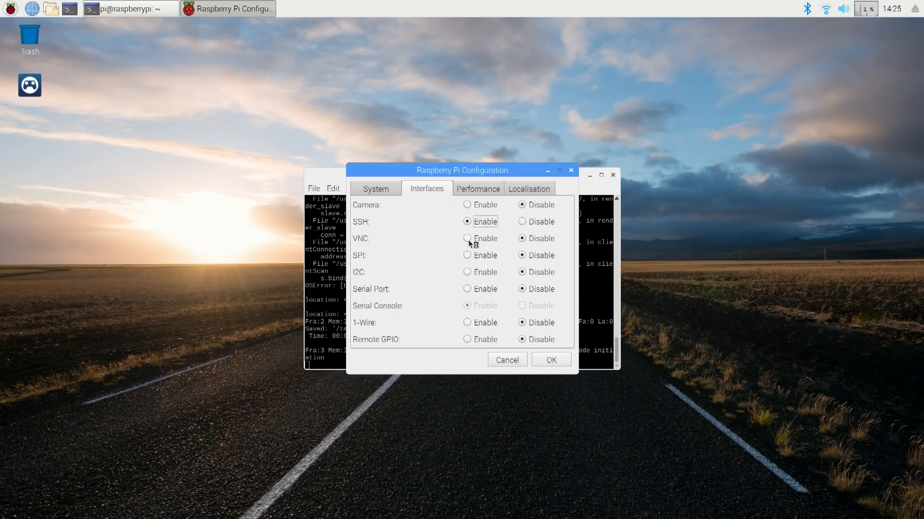
left_click(467, 238)
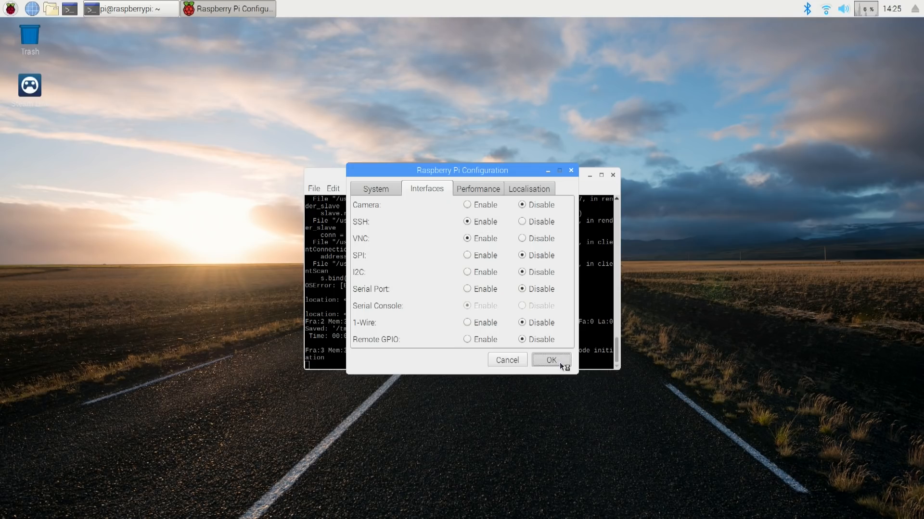
left_click(550, 360)
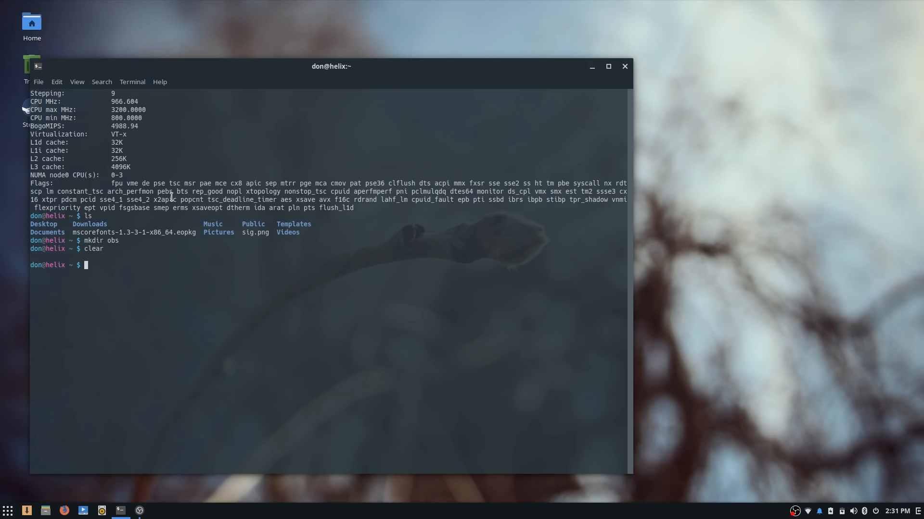
- Run lscpu to show the four-CPU Intel Core i7-3667U details
type("lscpu")
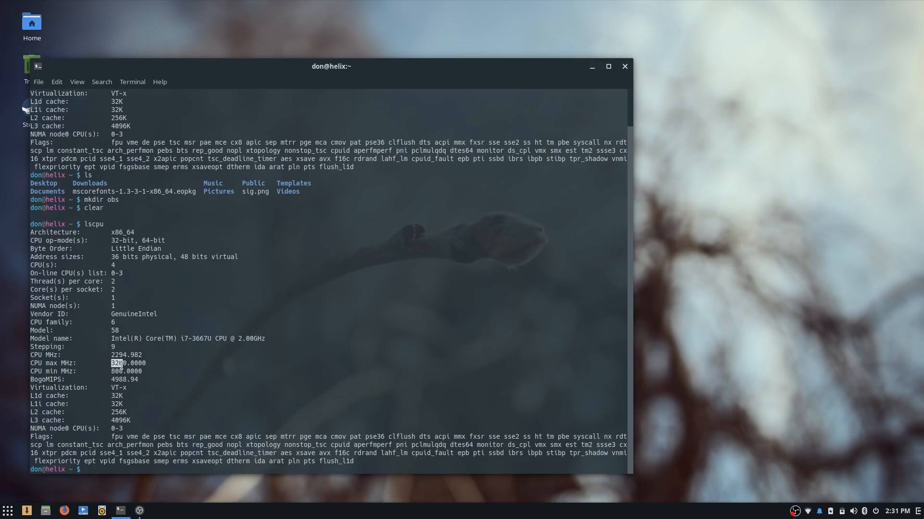
- Switch to Blender, open User Preferences and search the add-ons for 'net'
left_click(157, 515)
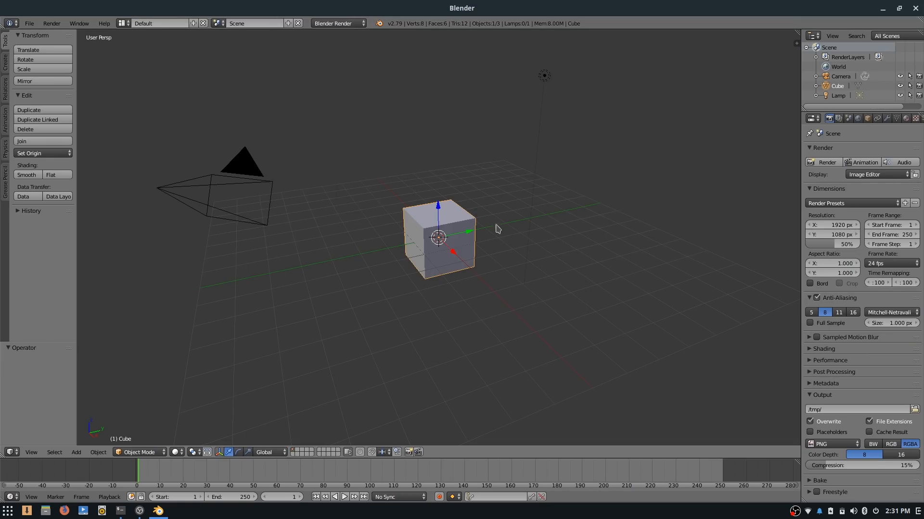
mouse_move(386, 63)
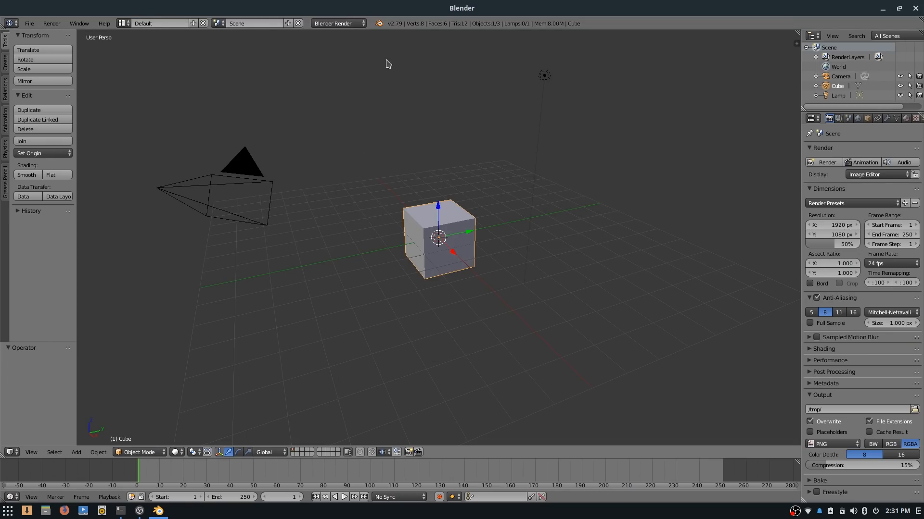
left_click(28, 23)
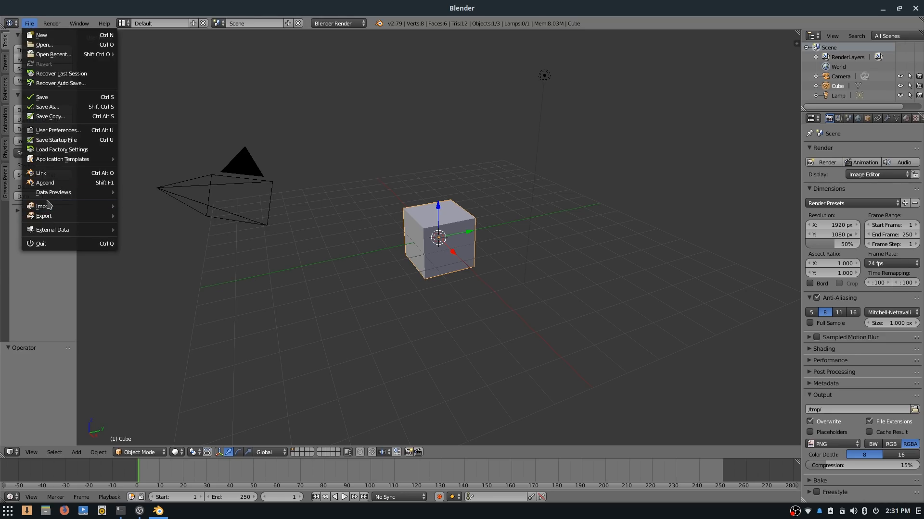
left_click(58, 130)
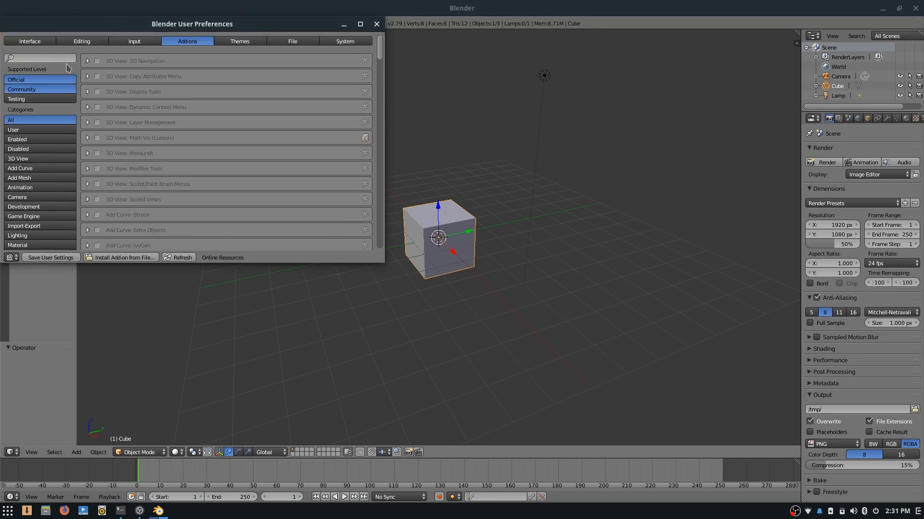
type("net")
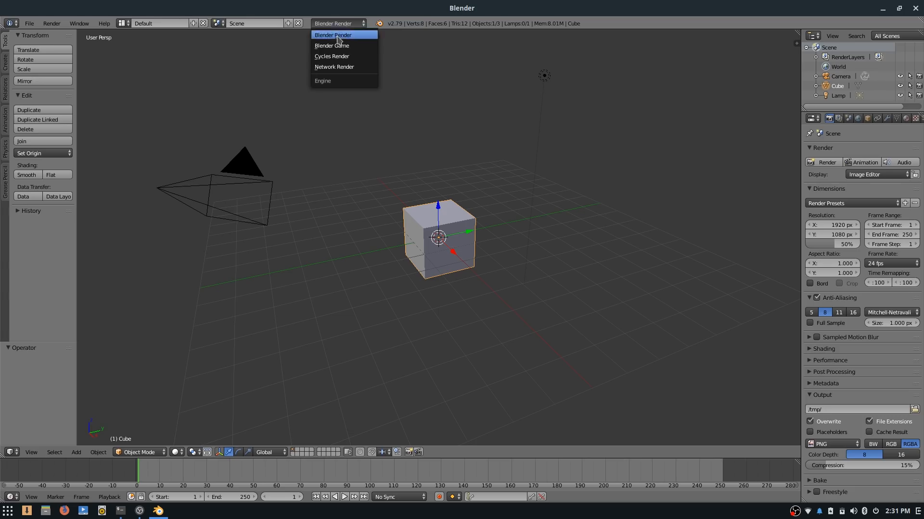
mouse_move(338, 66)
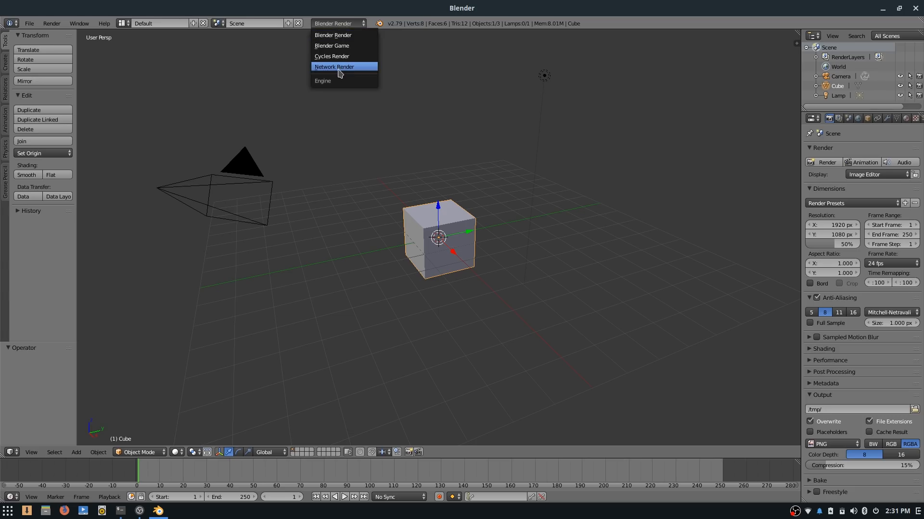
- Set the render engine to Network Render and make this computer the Master
left_click(333, 67)
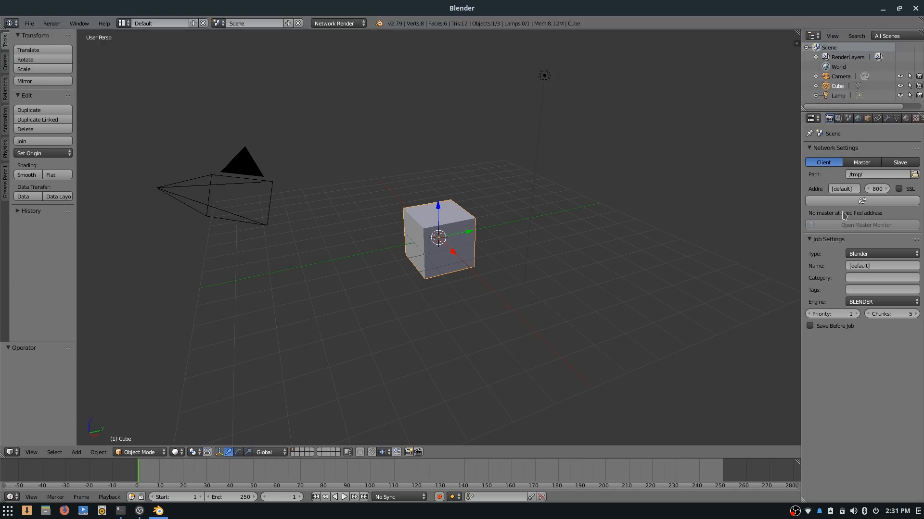
left_click(860, 162)
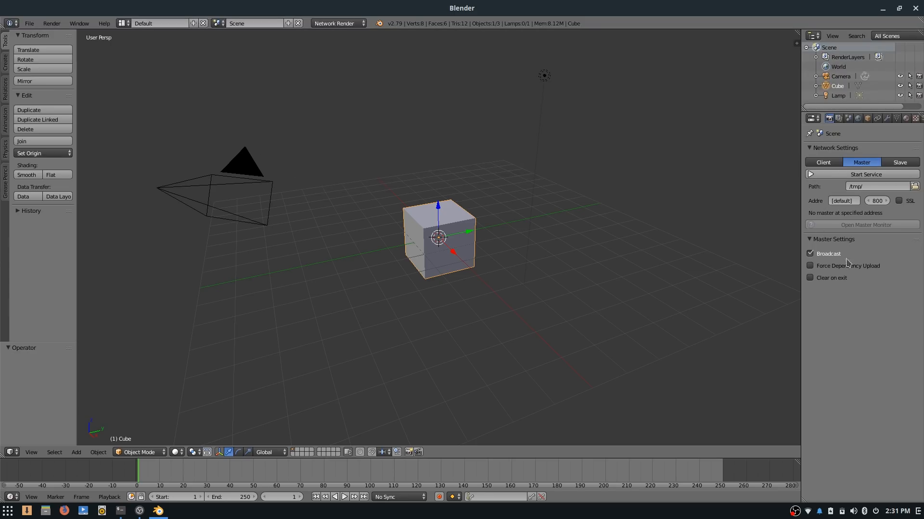
mouse_move(866, 175)
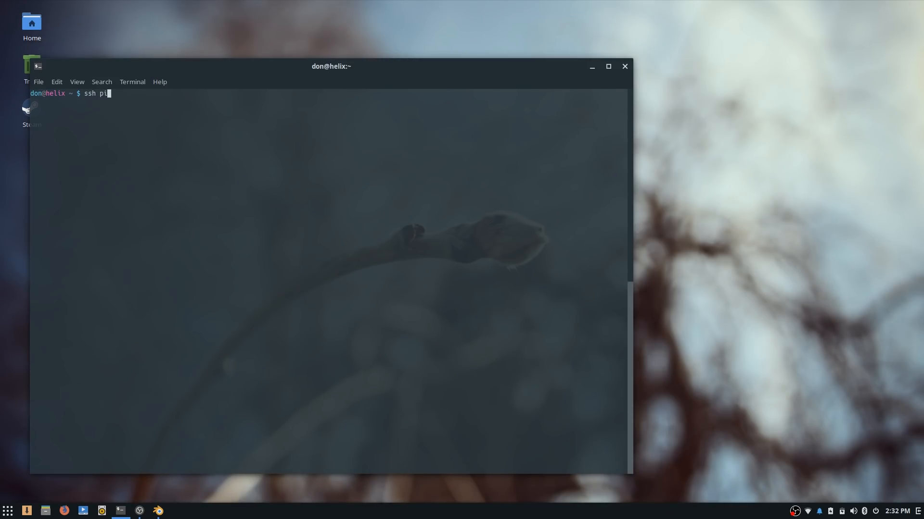
type("@192.168.10")
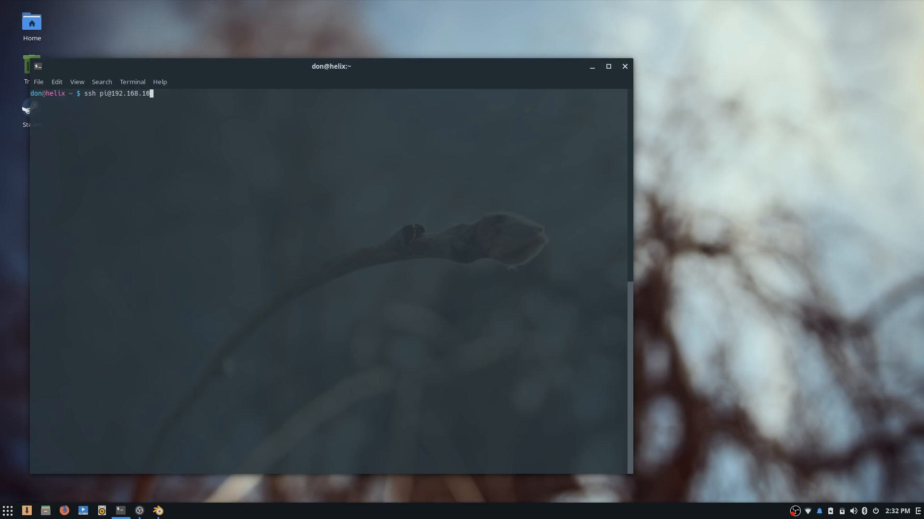
type("5.122")
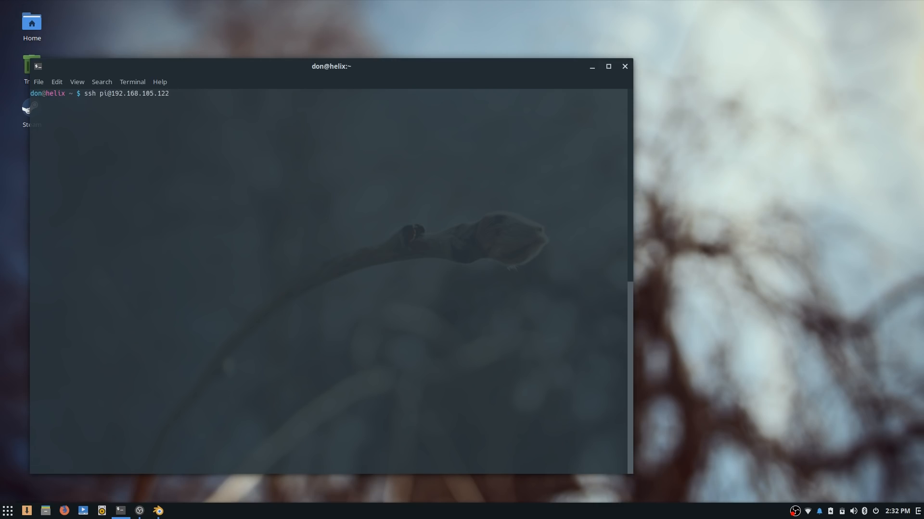
type("blender -b sl")
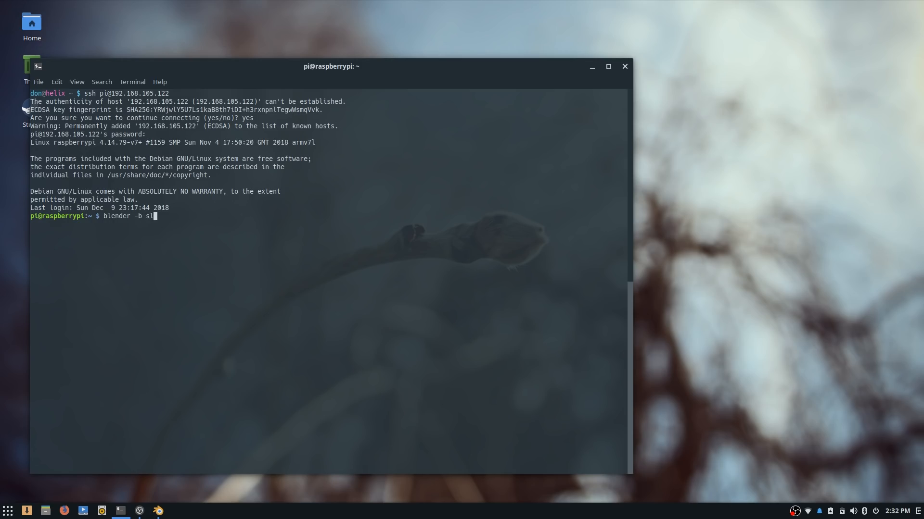
type("ave.blend -a")
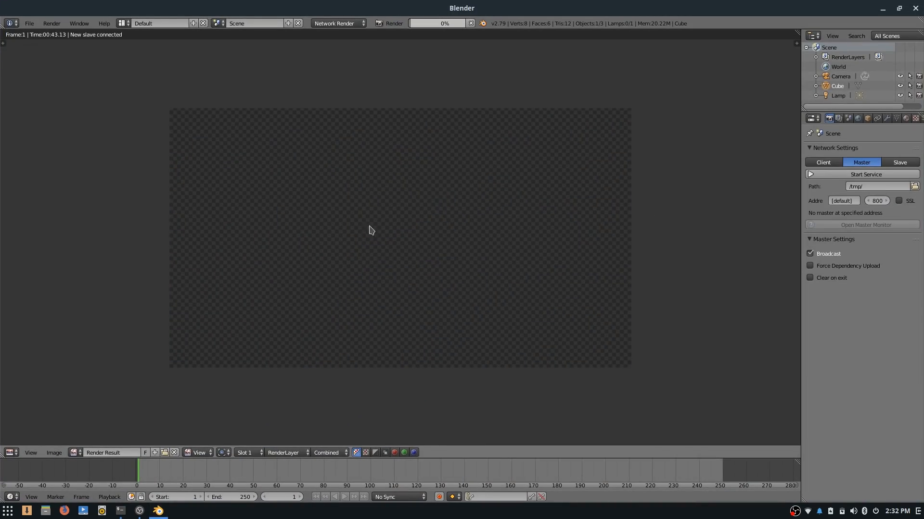
mouse_move(858, 233)
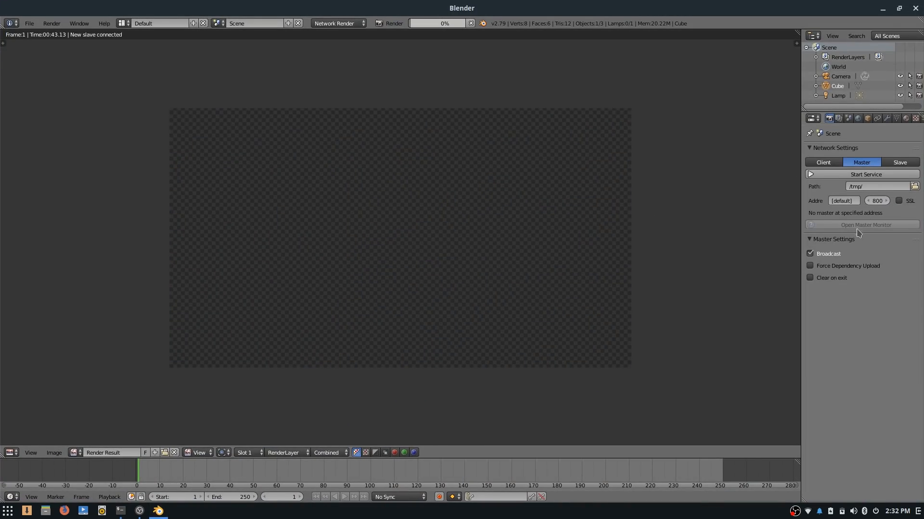
mouse_move(875, 282)
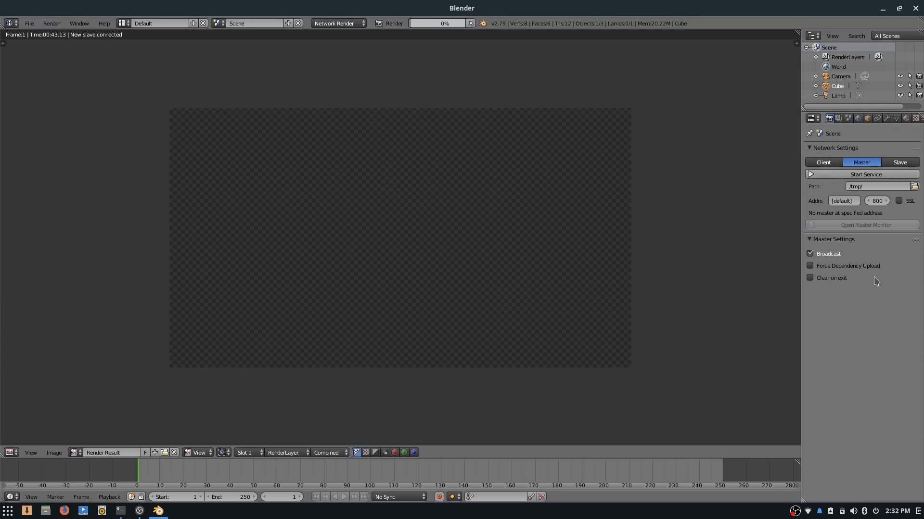
mouse_move(840, 129)
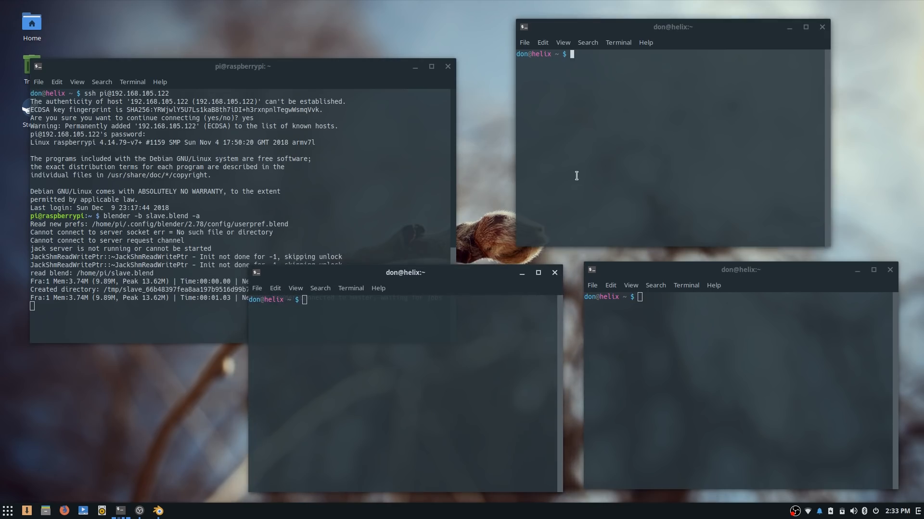
mouse_move(577, 178)
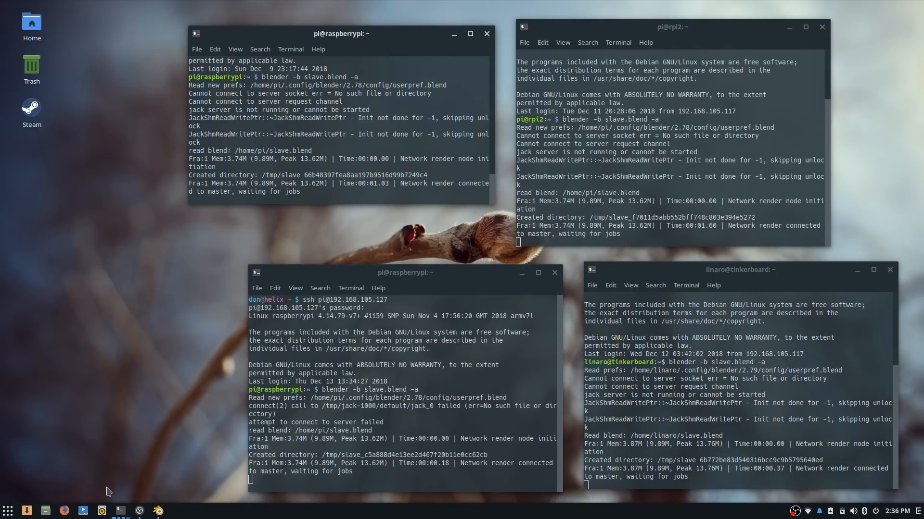
- Return to Blender's cube scene once all four slave boards report connected to the master
left_click(8, 511)
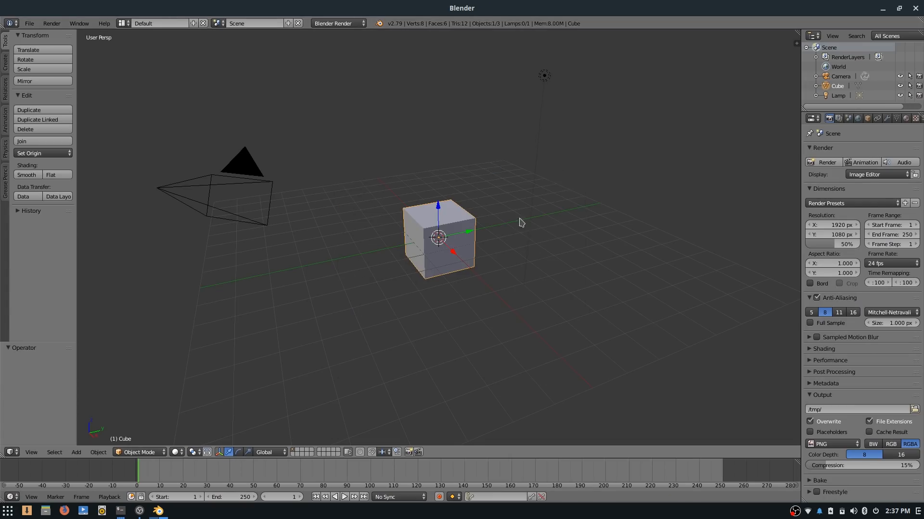
- Set the render engine to Network Render in Client mode and scan for the master server
left_click(338, 23)
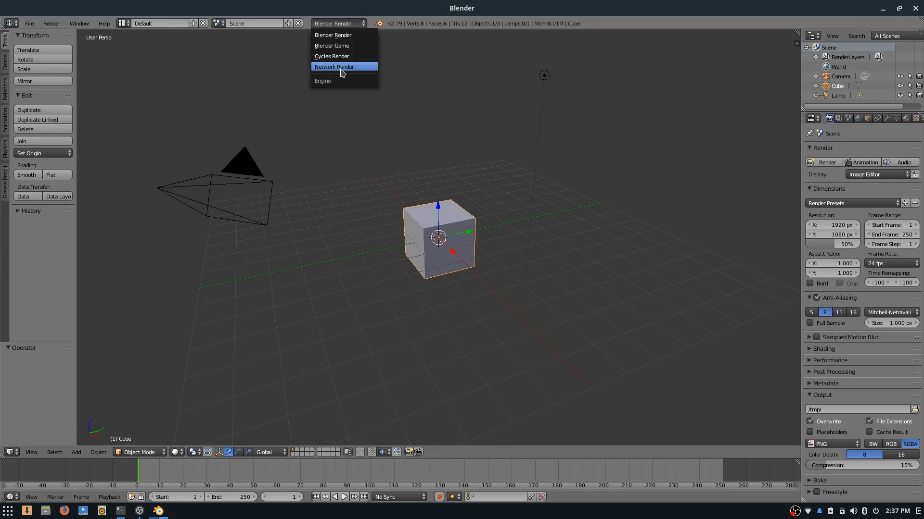
left_click(333, 66)
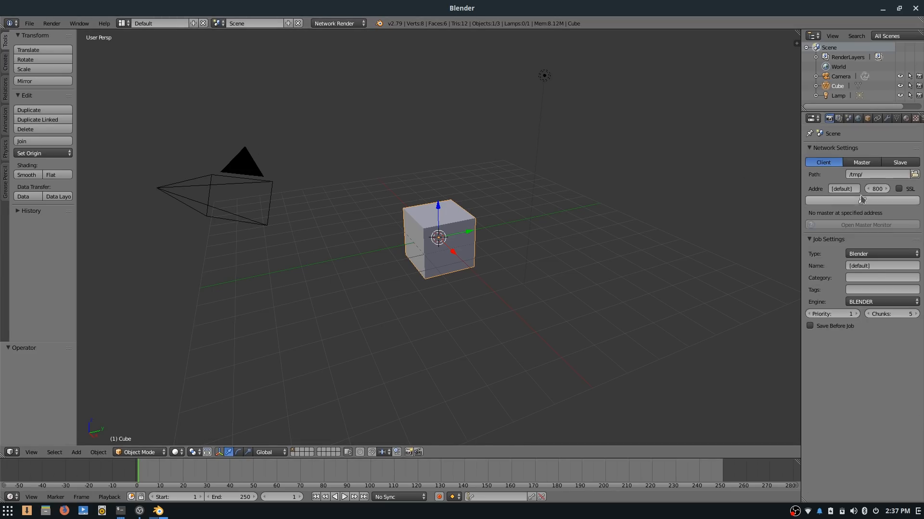
mouse_move(860, 200)
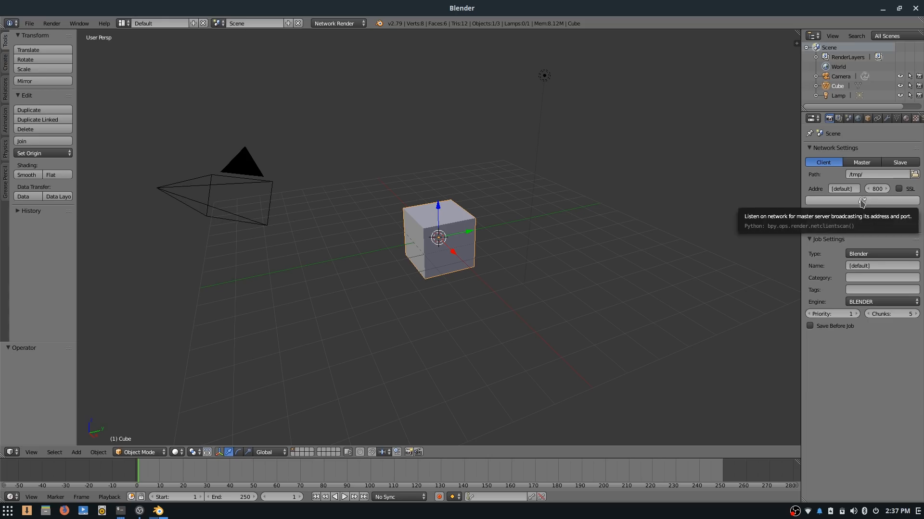
left_click(860, 200)
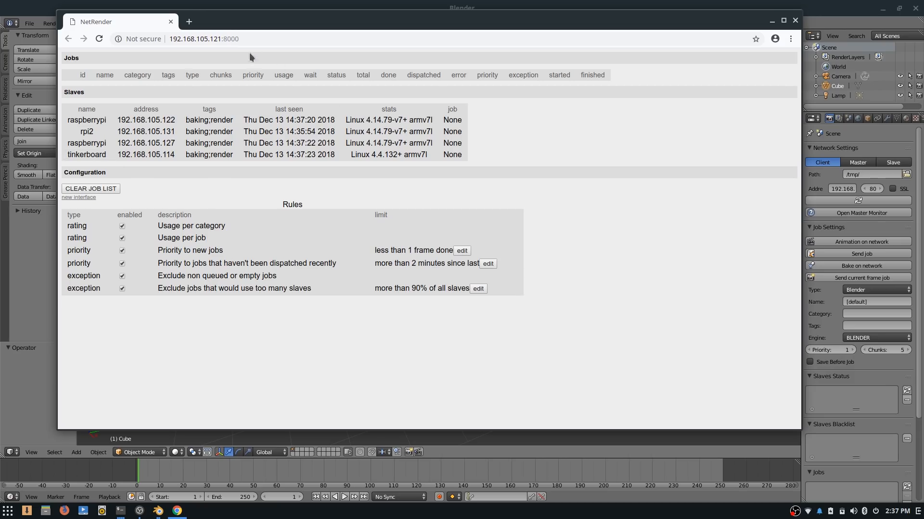
mouse_move(769, 28)
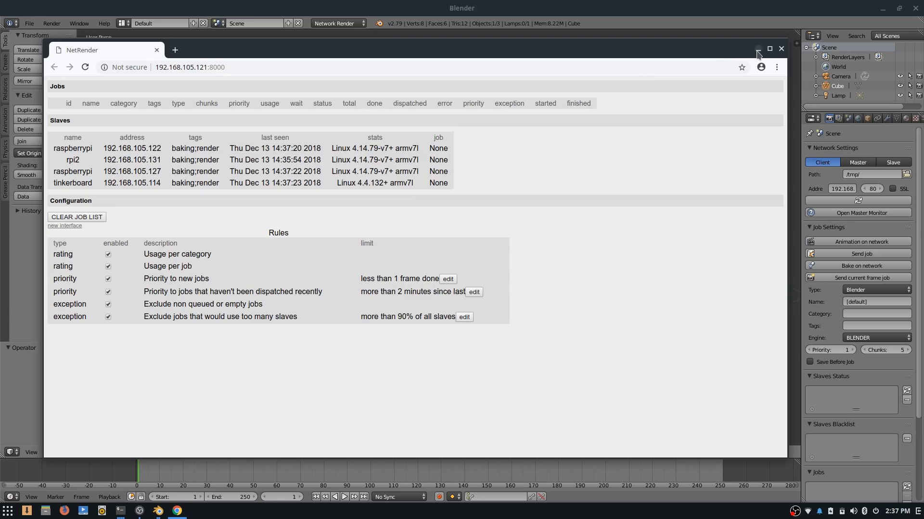
- Minimize the NetRender Master Monitor after checking the four slave boards are listed
left_click(758, 49)
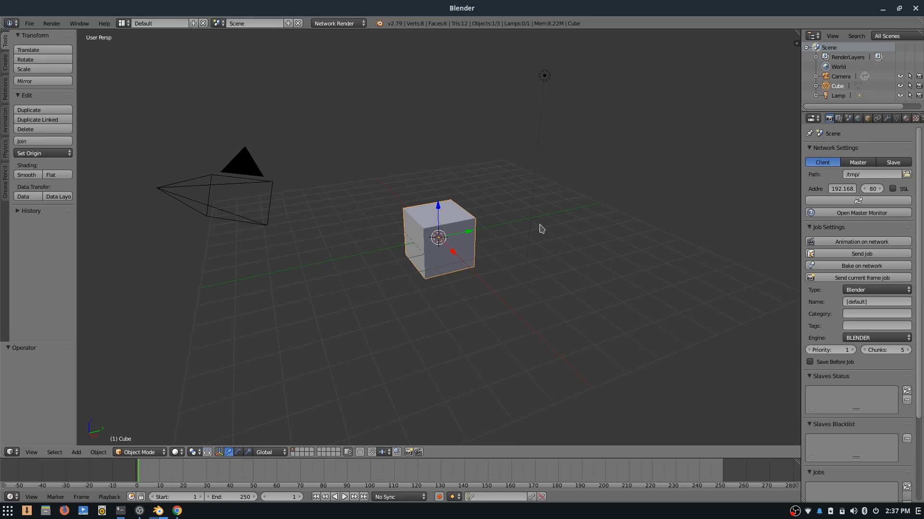
mouse_move(444, 209)
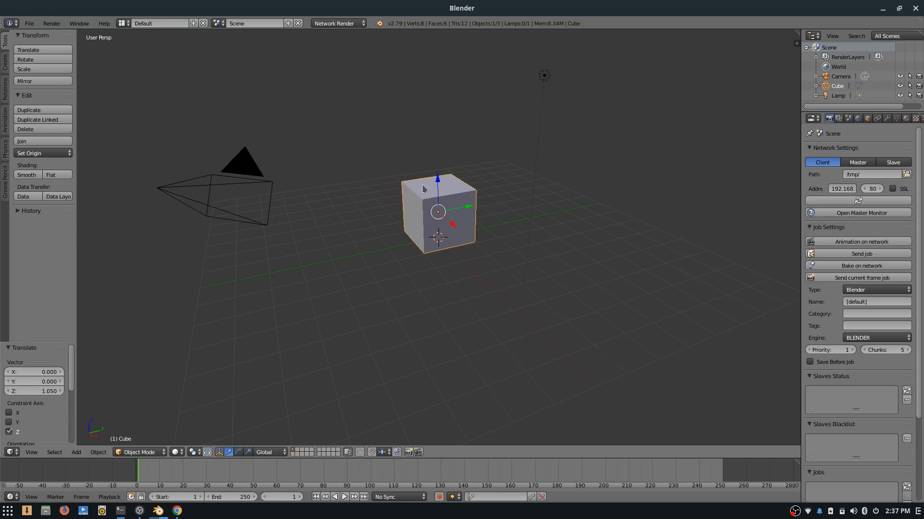
mouse_move(444, 203)
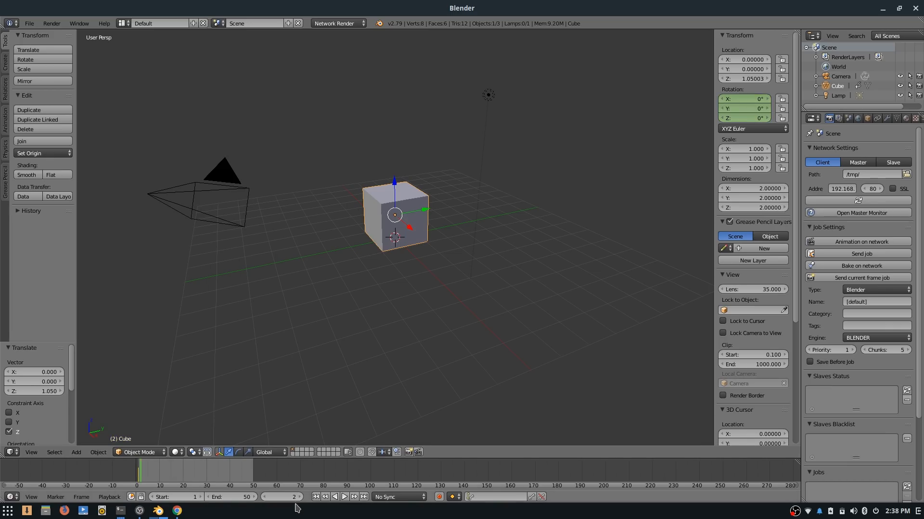
- Keyframe the cube's Z rotation at -126° on frame 50, then rewind and preview the spin
left_click(280, 496)
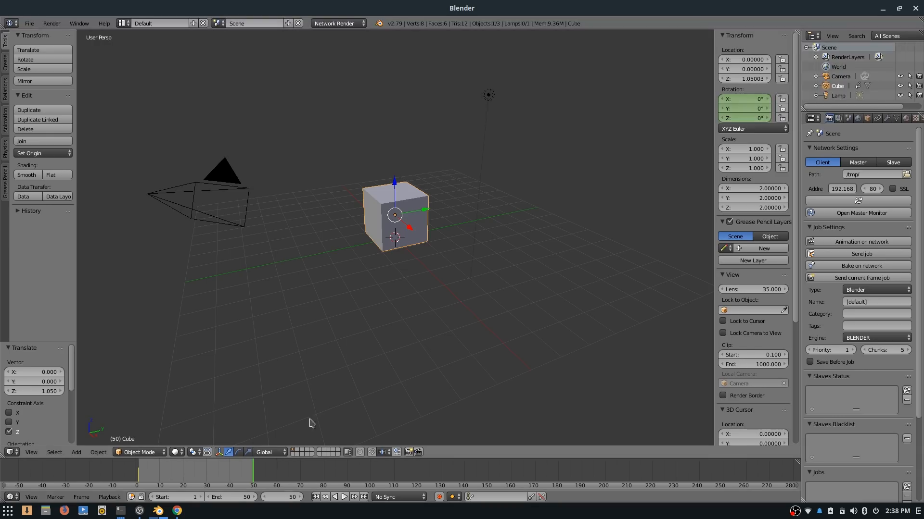
mouse_move(756, 108)
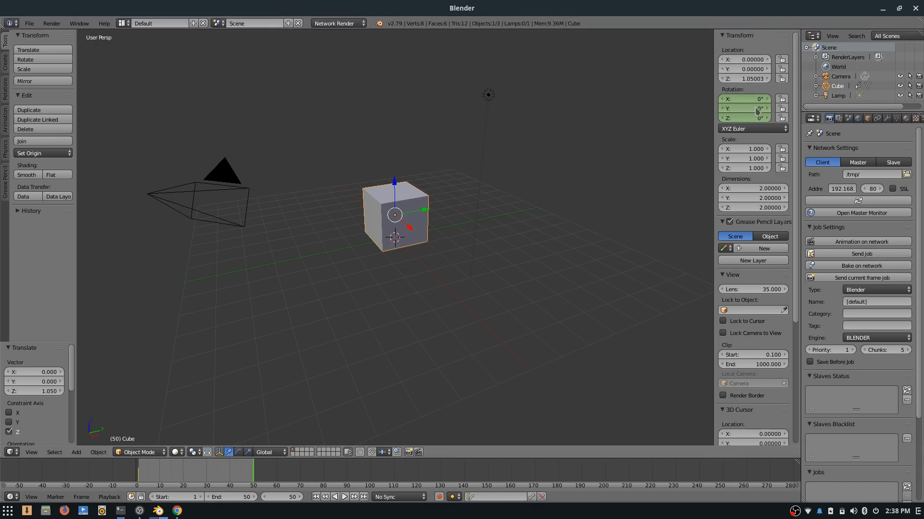
left_click_drag(745, 118, 742, 118)
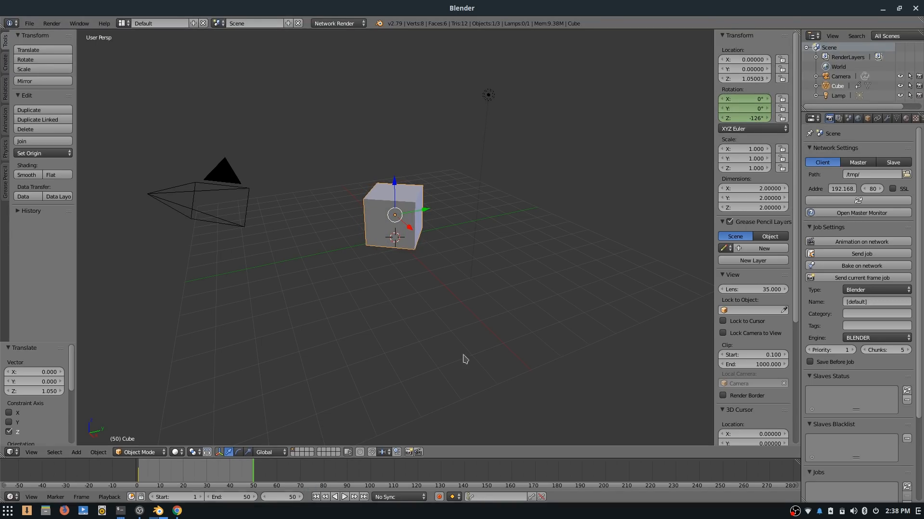
right_click(748, 118)
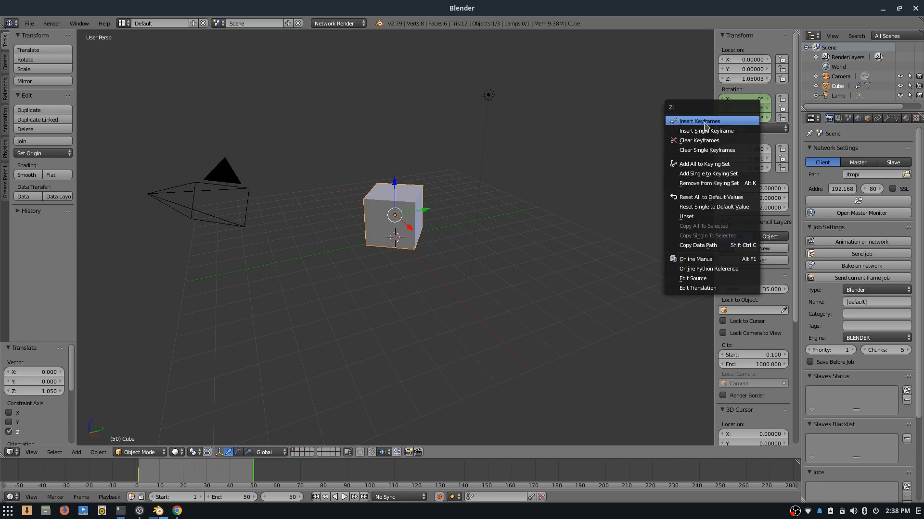
left_click(698, 121)
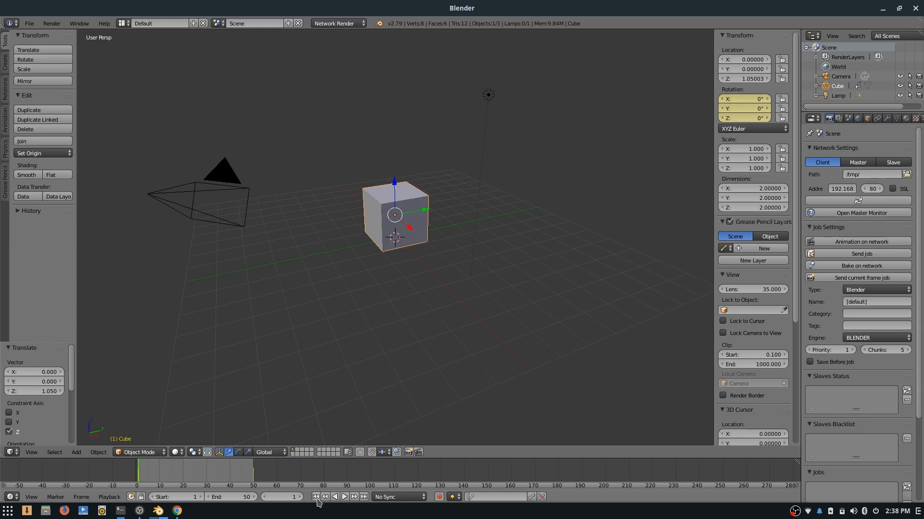
left_click(343, 496)
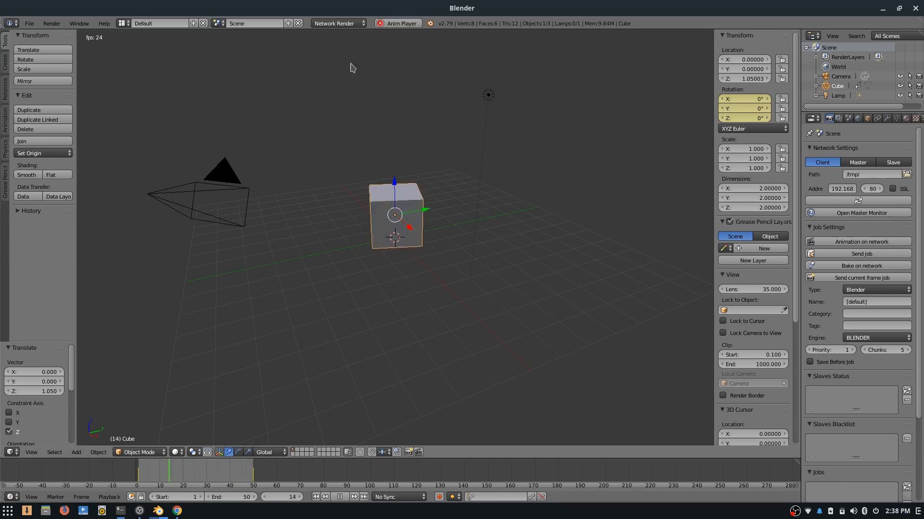
left_click(339, 497)
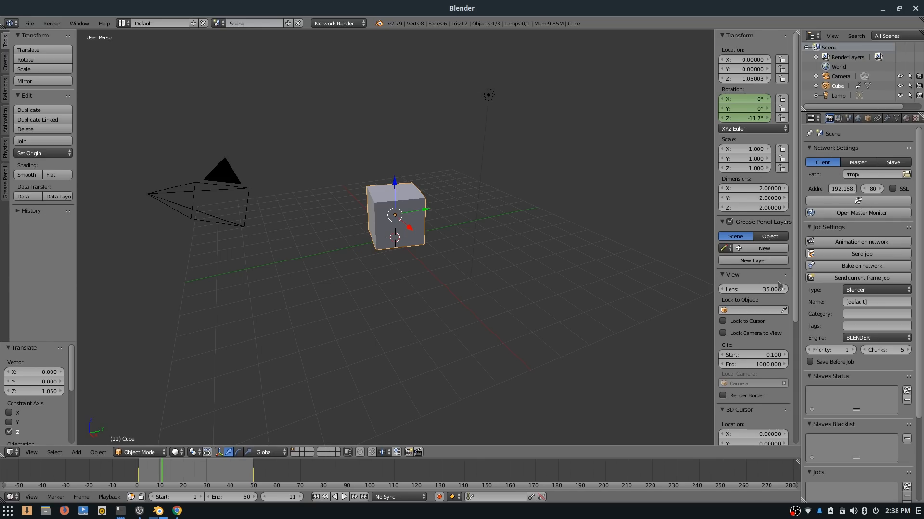
- Save the animated scene via File > Save As under the name 'cube.blend'
left_click(28, 23)
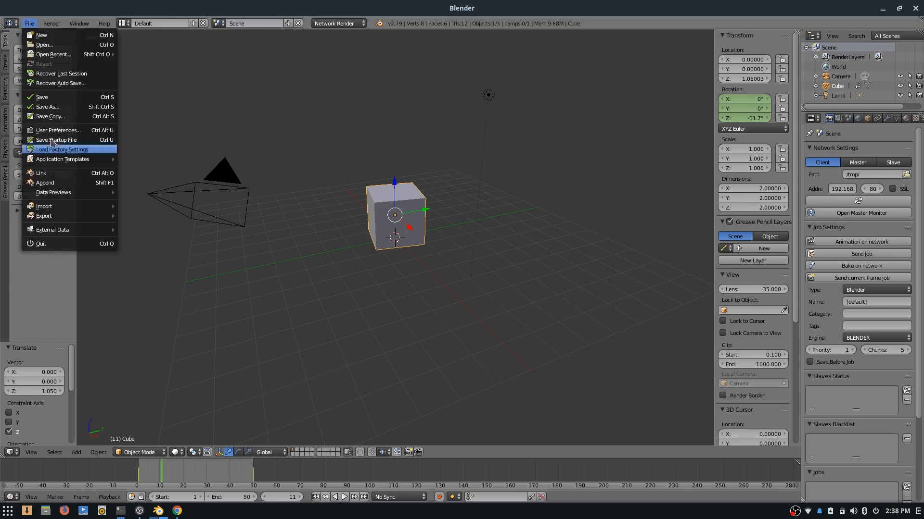
left_click(46, 106)
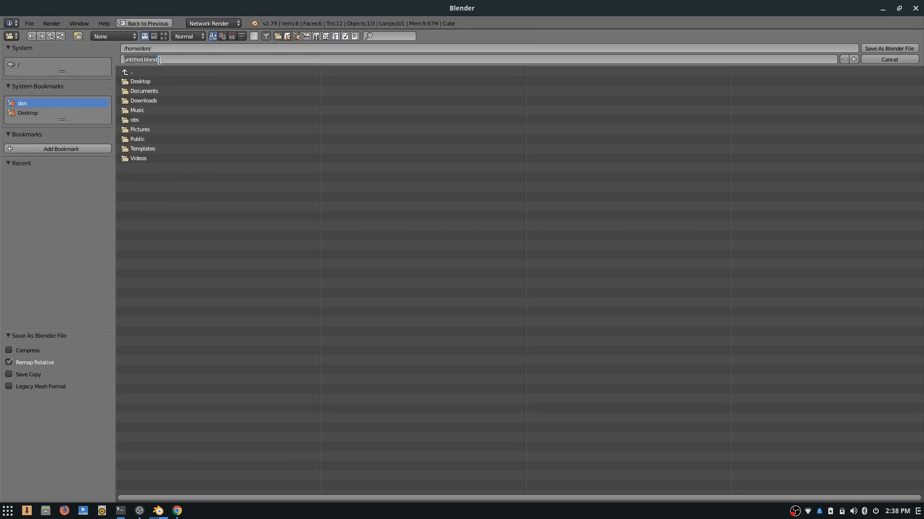
type("cube.blend")
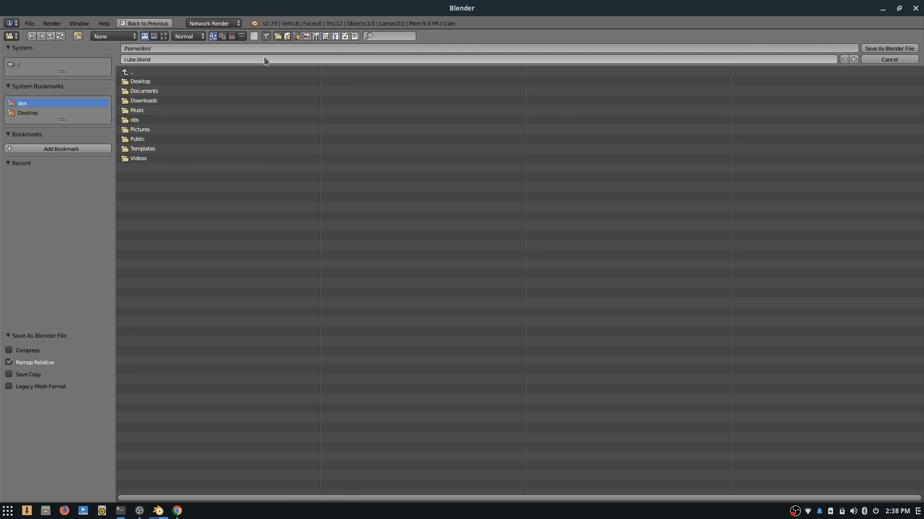
left_click(889, 47)
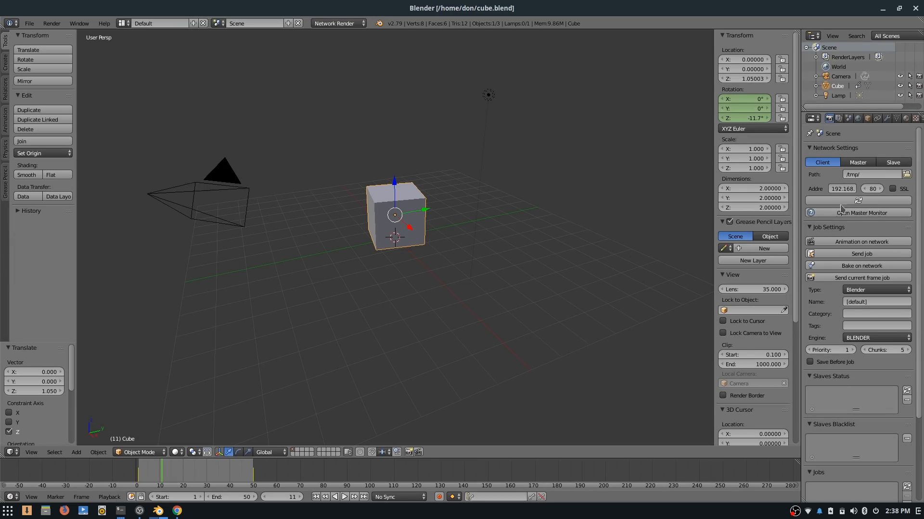
- Switch to Cycles, apply the HDTV 720p preset (1280×720), and expand the Sampling panel
left_click(337, 23)
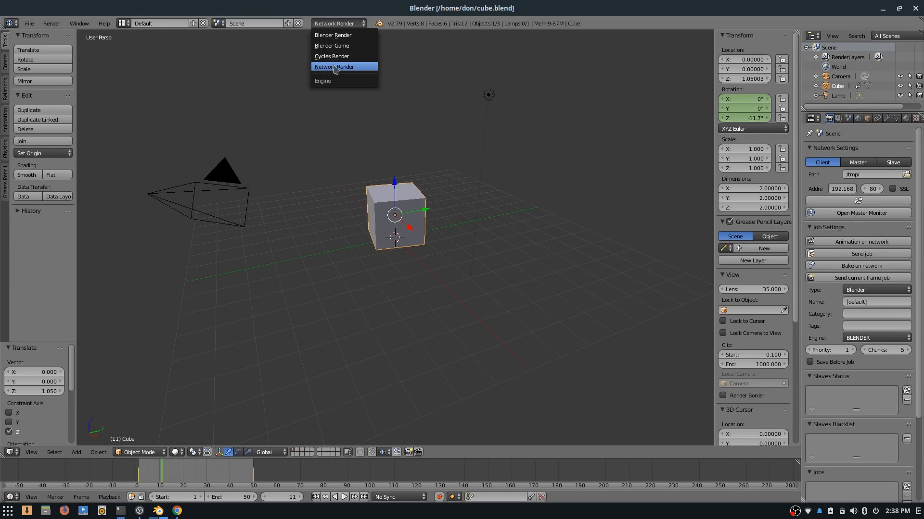
left_click(331, 56)
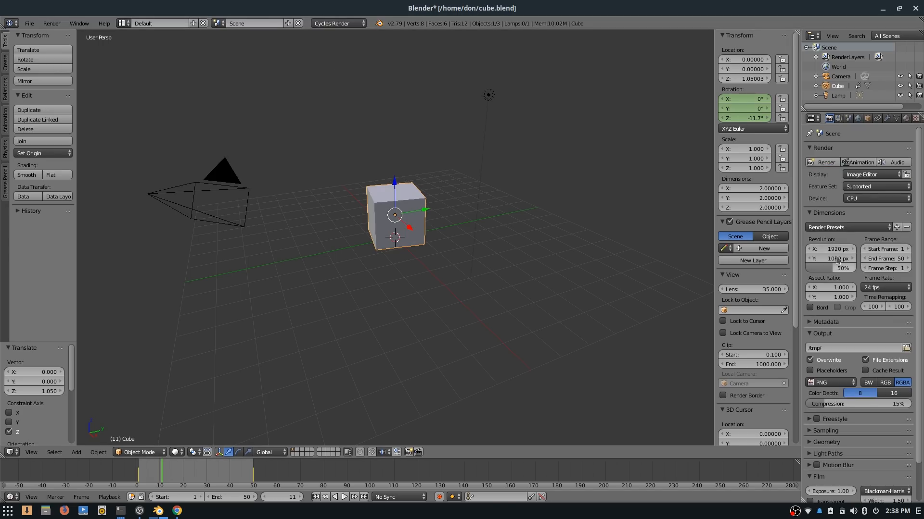
left_click(847, 228)
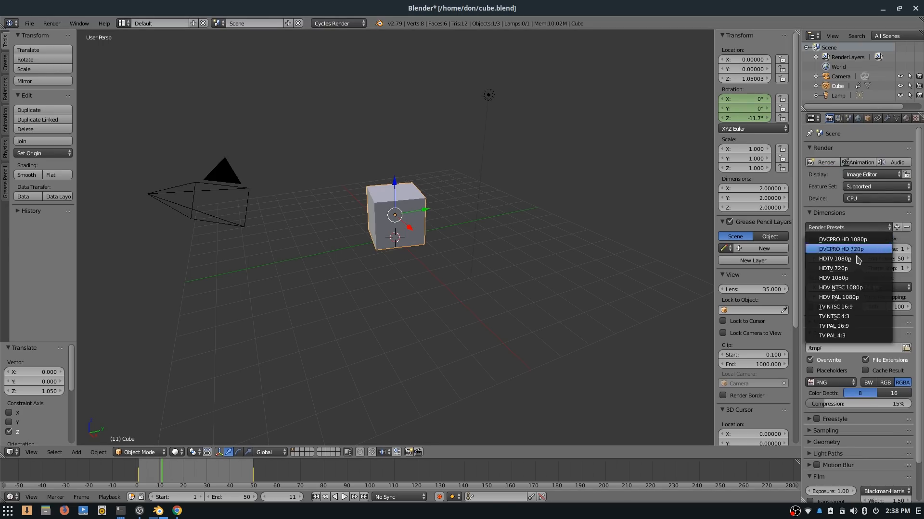
left_click(834, 268)
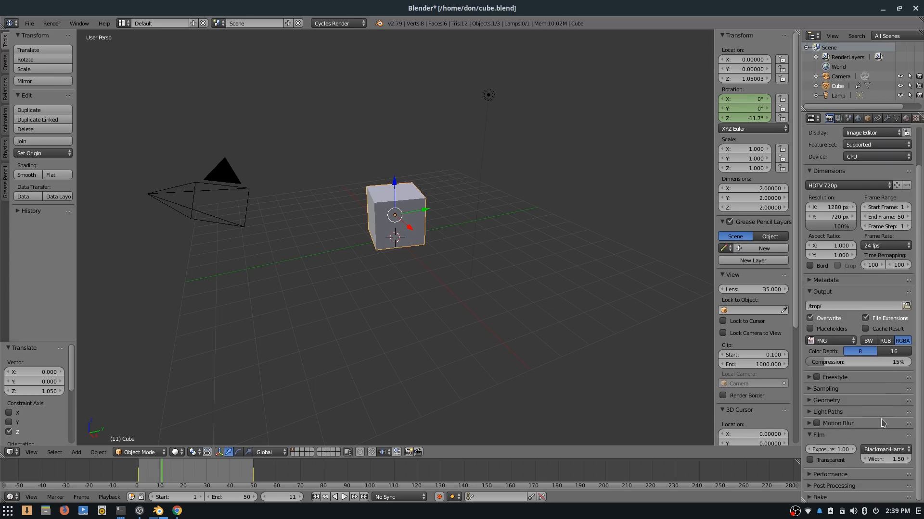
left_click(826, 389)
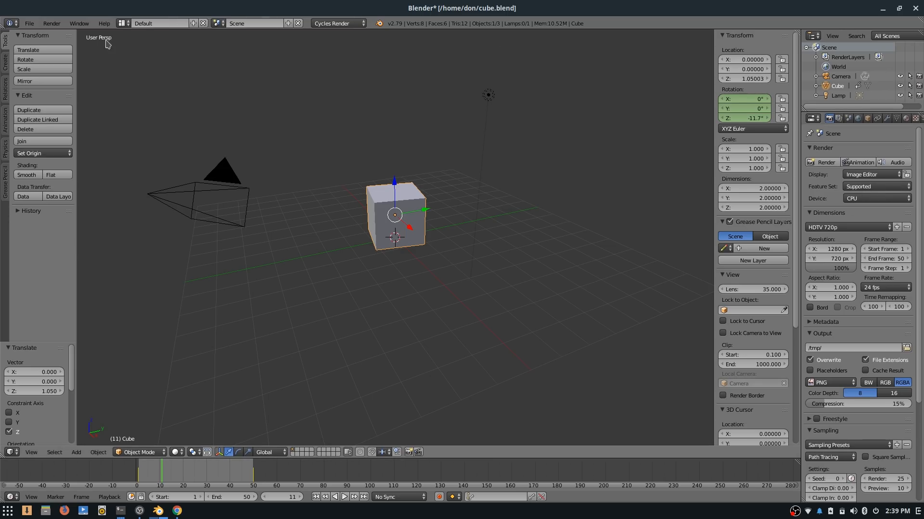
- Switch back to Network Render and set the job name 'cube', engine CYCLES, 3 chunks
left_click(28, 23)
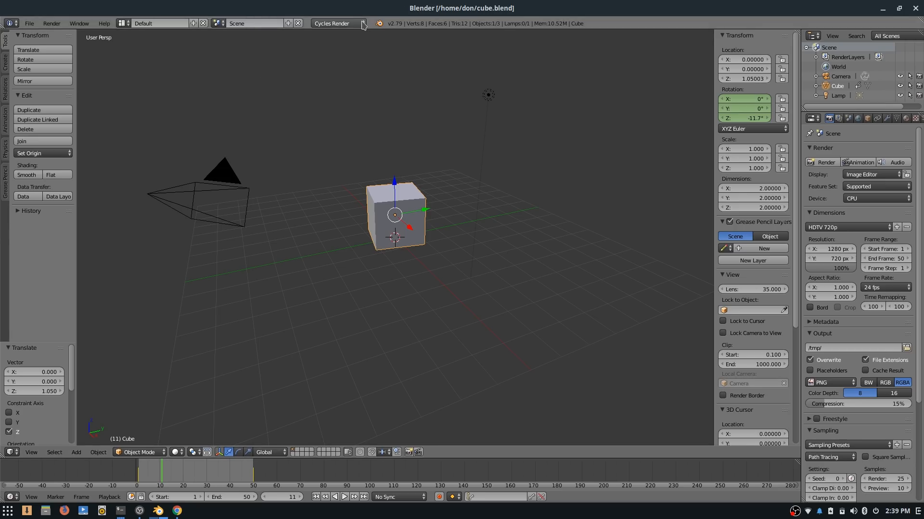
left_click(332, 23)
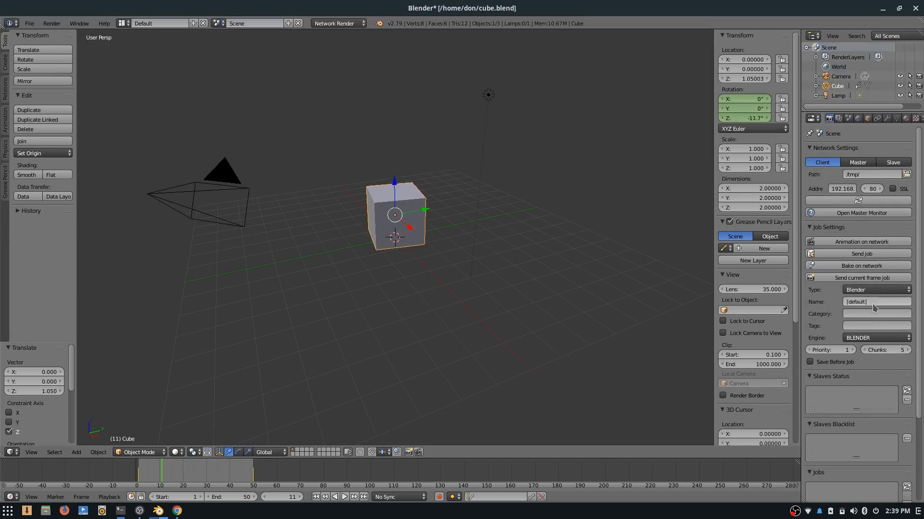
left_click(876, 302)
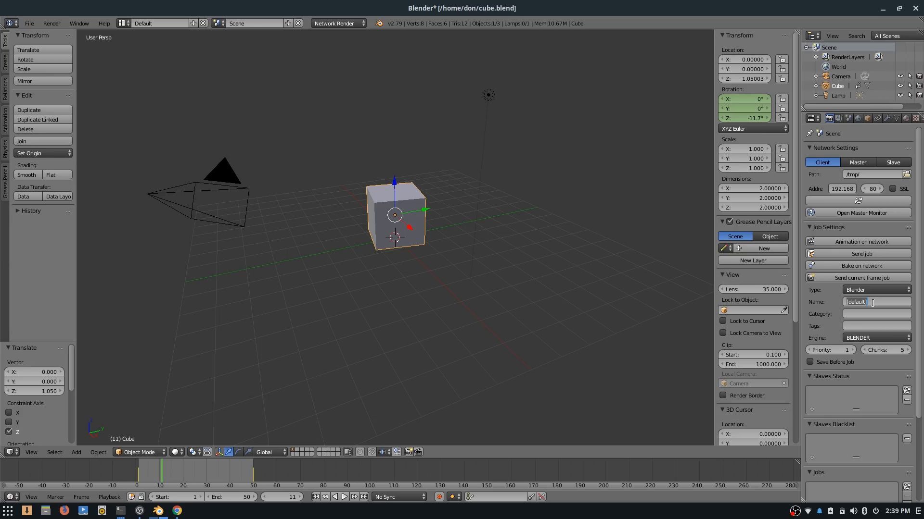
type("cube")
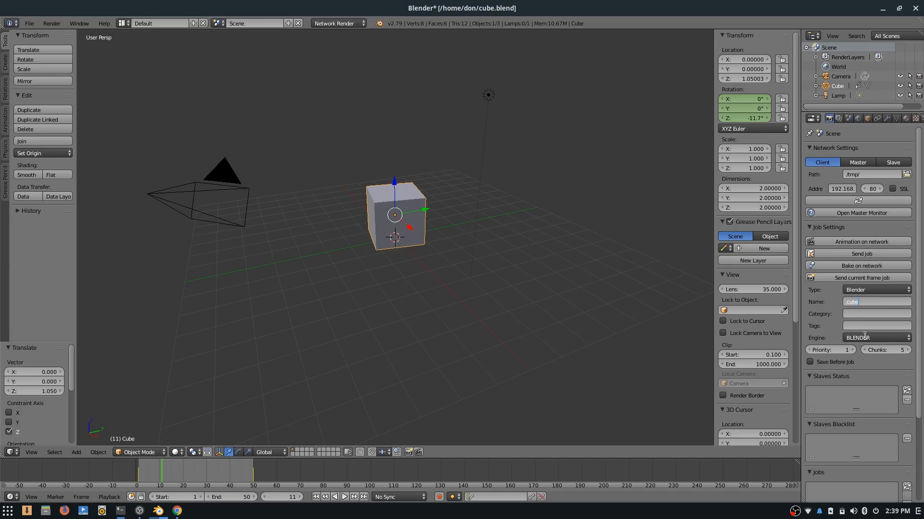
left_click(876, 338)
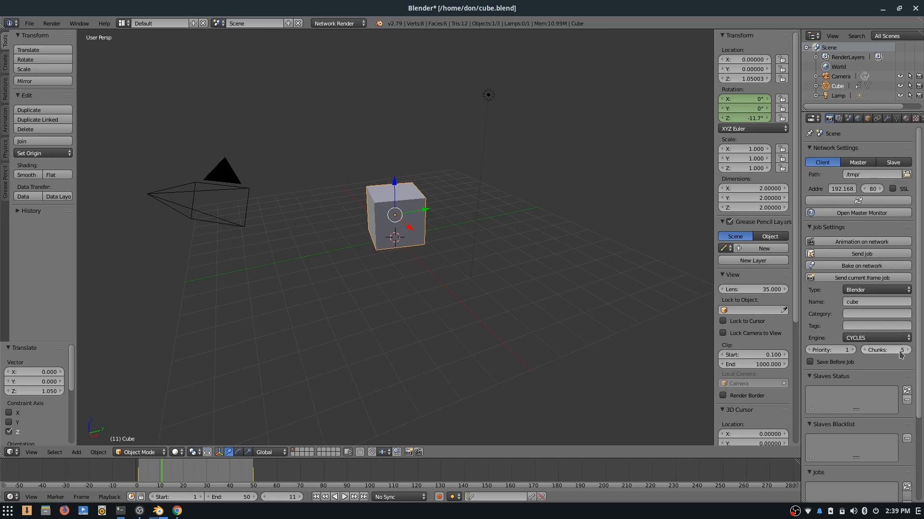
left_click(884, 350)
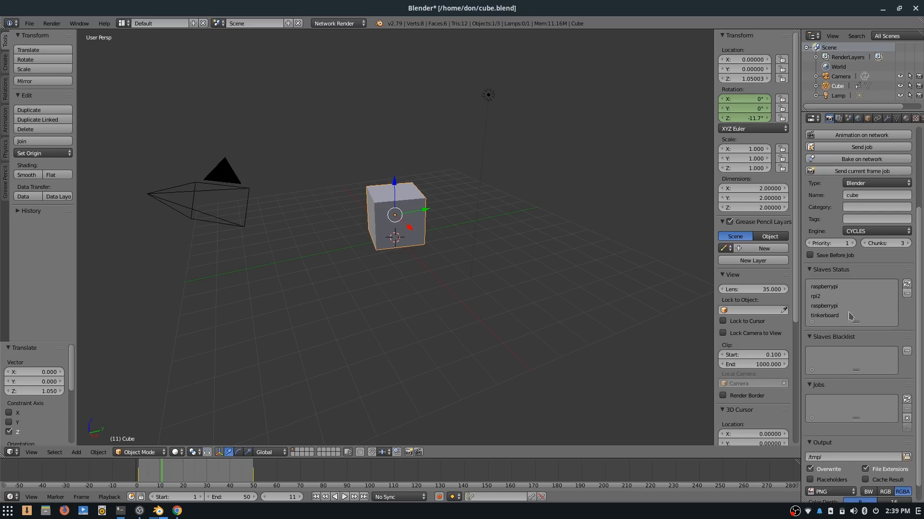
- Set the output path to /home/don and the file format to AVI JPEG
scroll("down", 3)
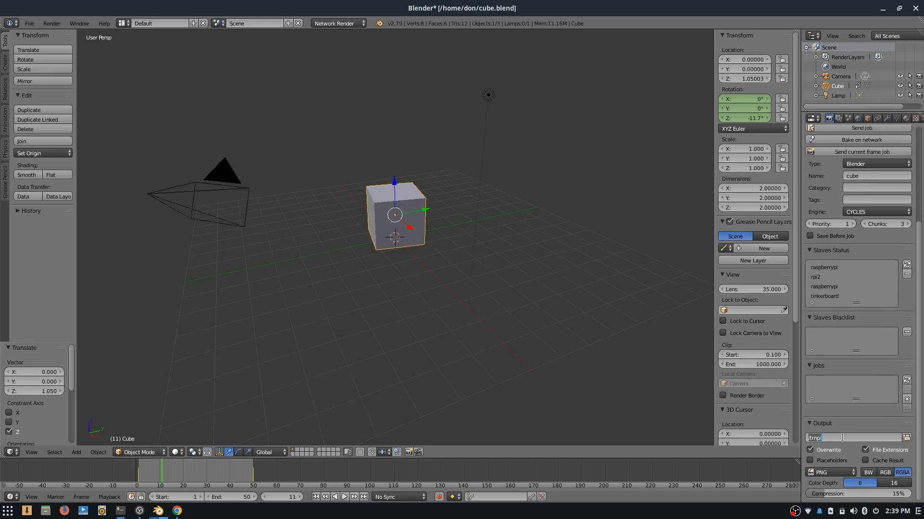
left_click(854, 438)
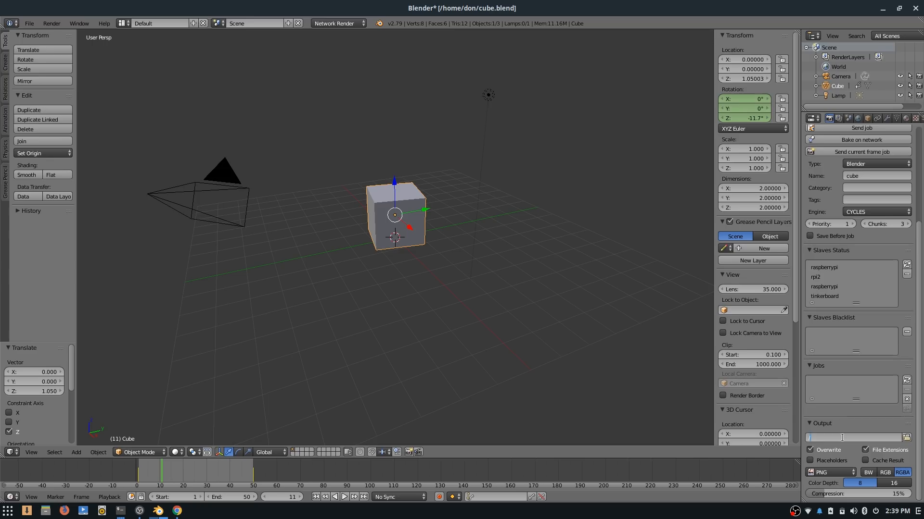
type("/home/don")
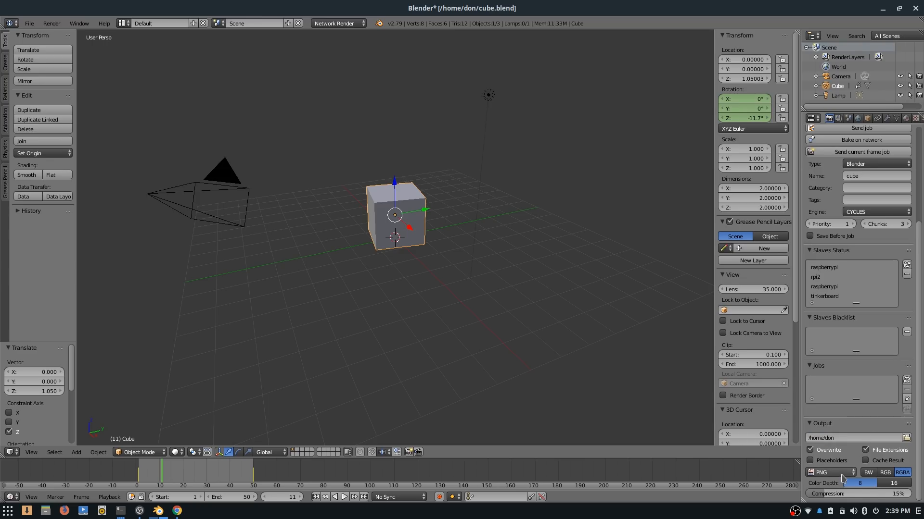
left_click(827, 472)
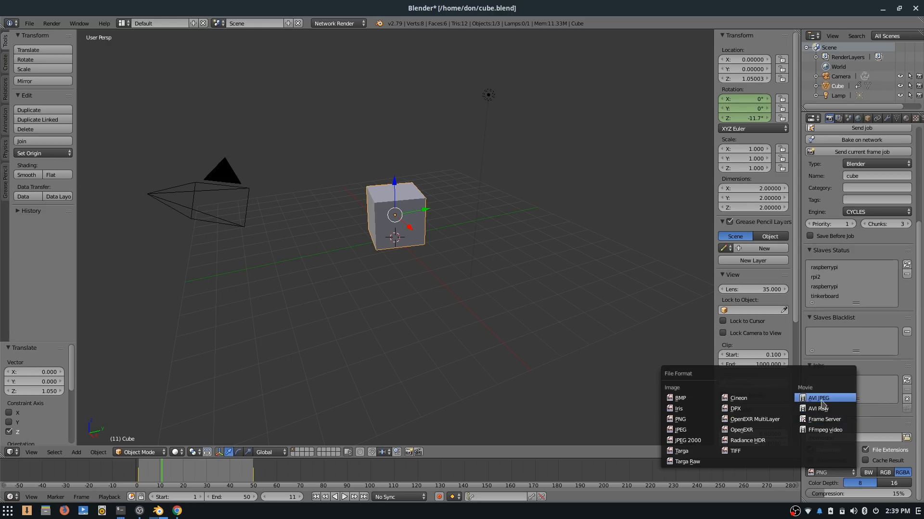
left_click(818, 399)
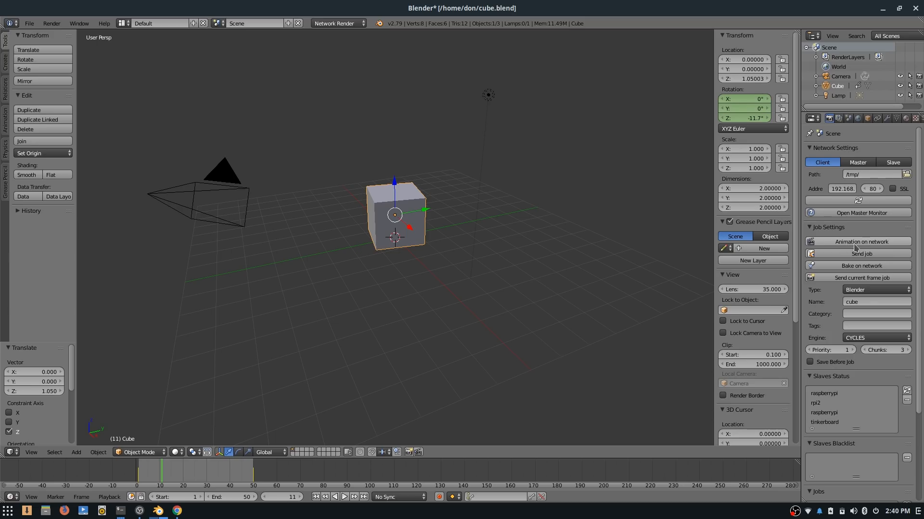
mouse_move(856, 242)
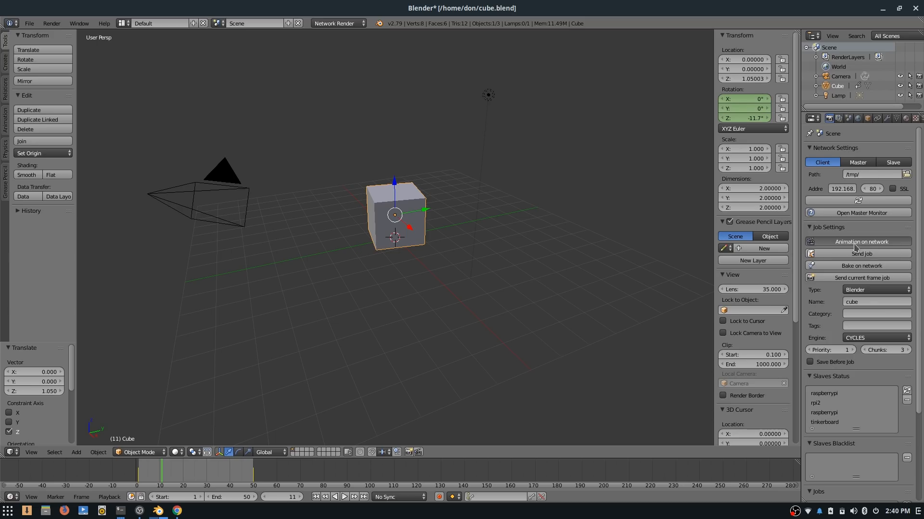
- Submit the cube animation to the farm and open the Master Monitor to track it
left_click(861, 242)
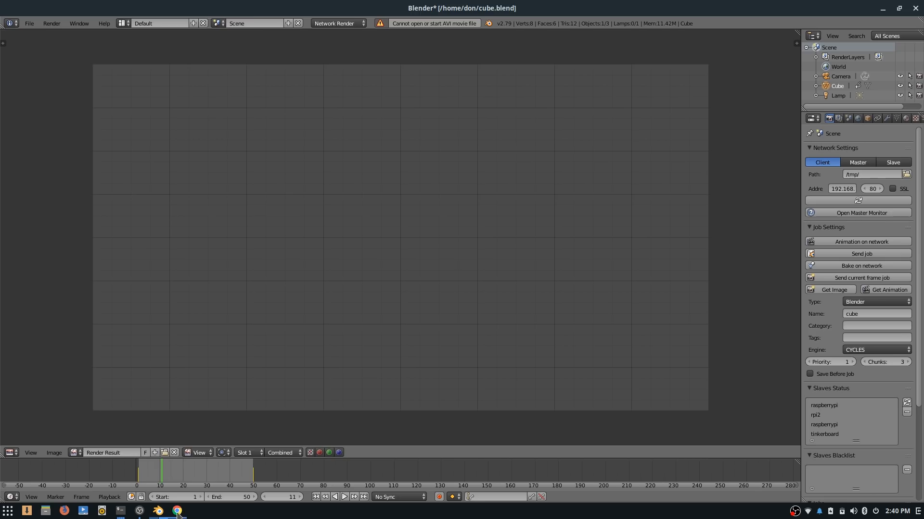
left_click(861, 213)
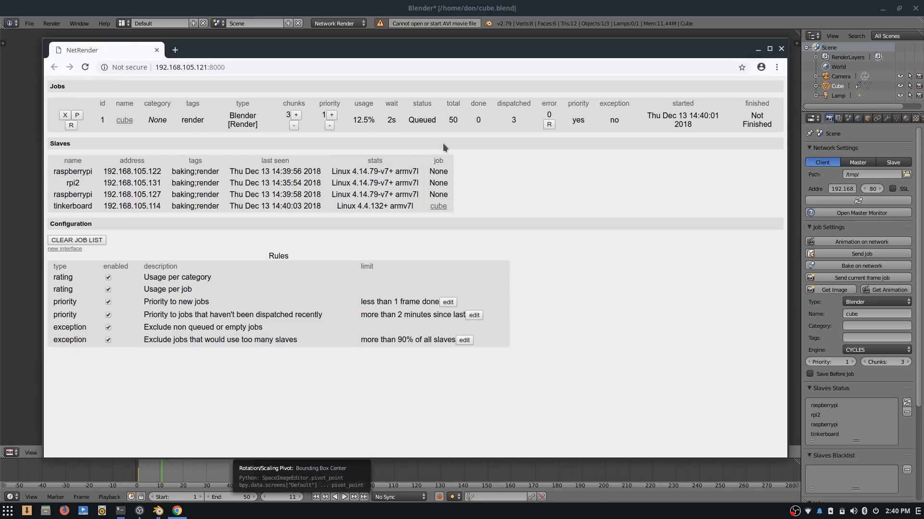
mouse_move(446, 137)
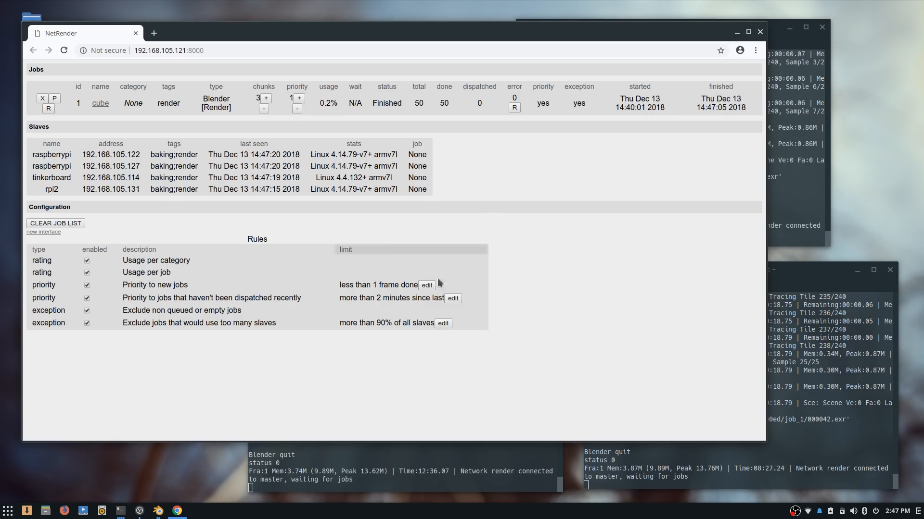
mouse_move(421, 412)
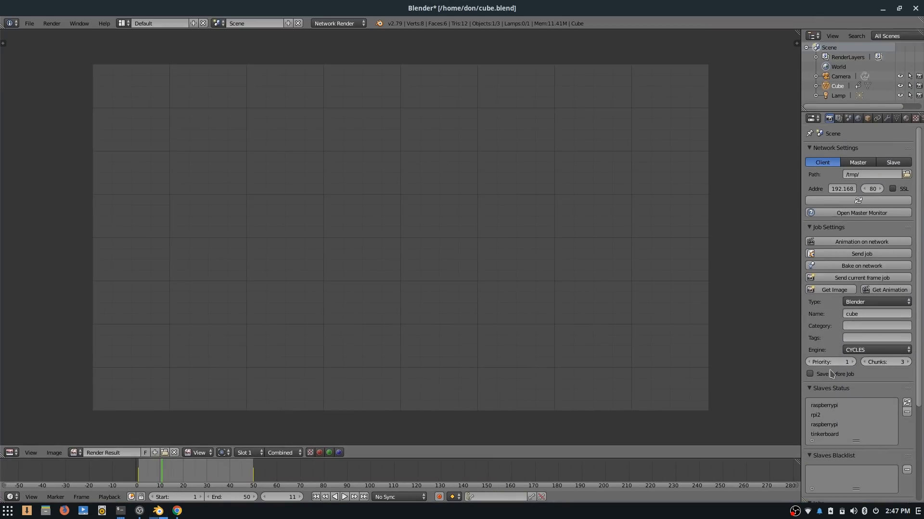
- Fetch the finished animation and play 0001-0050.avi from the home folder in GNOME MPV
left_click(858, 253)
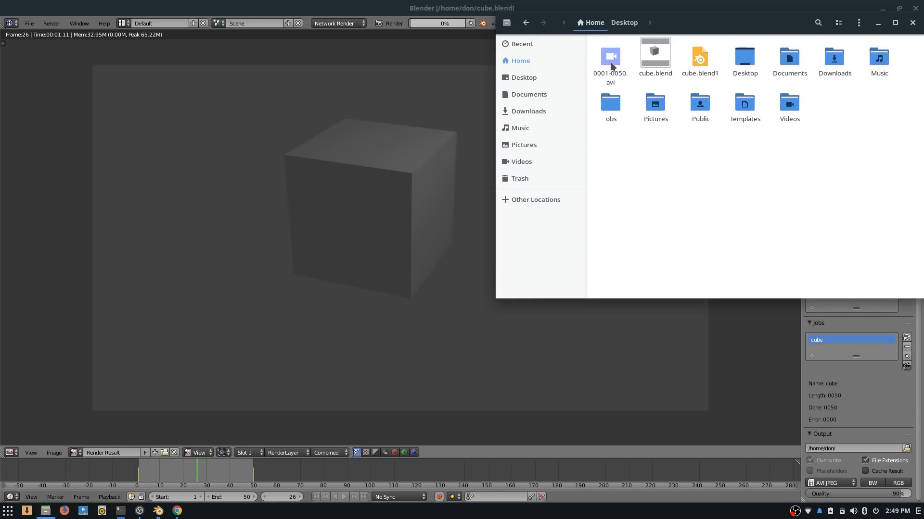
left_click(611, 57)
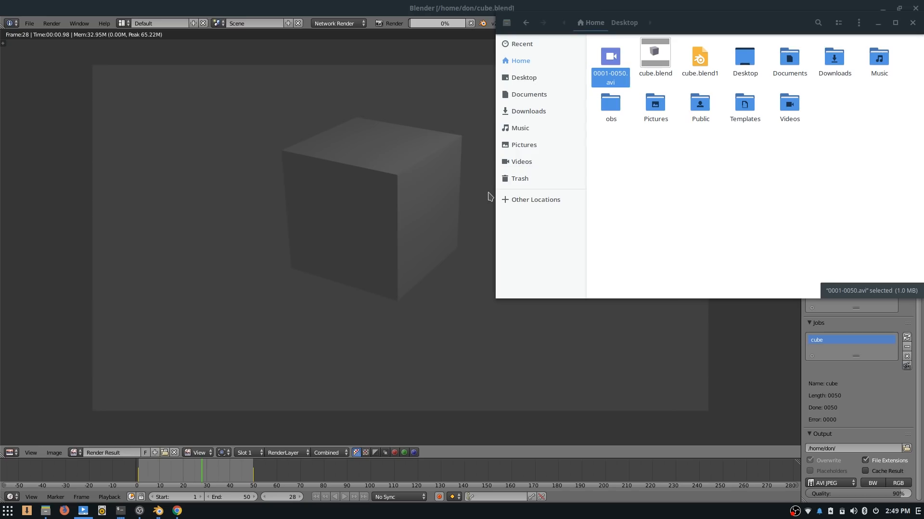
double_click(610, 56)
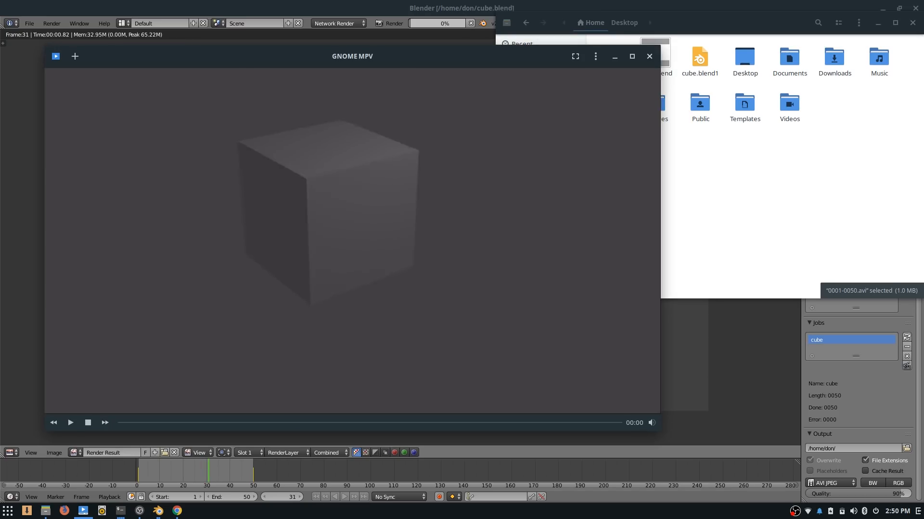
left_click(69, 422)
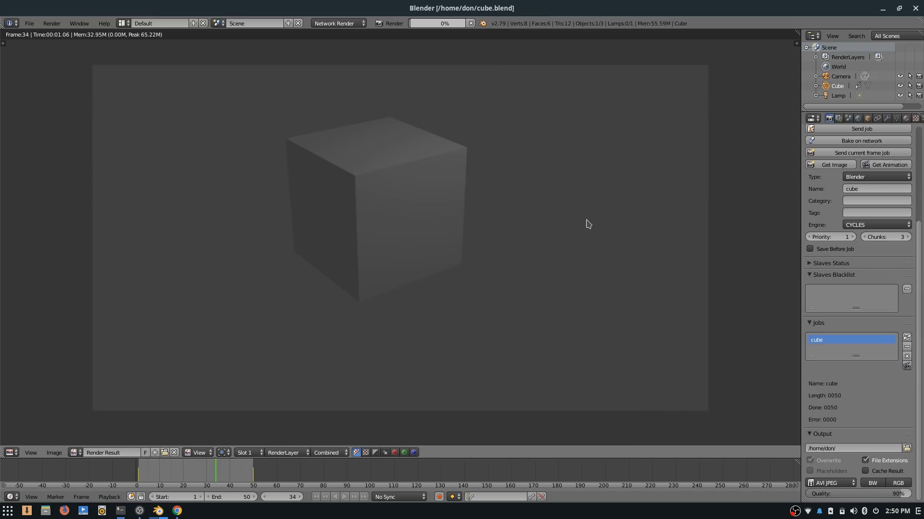
- Switch the render engine to Cycles Render and change the editor back to 3D View
left_click(336, 23)
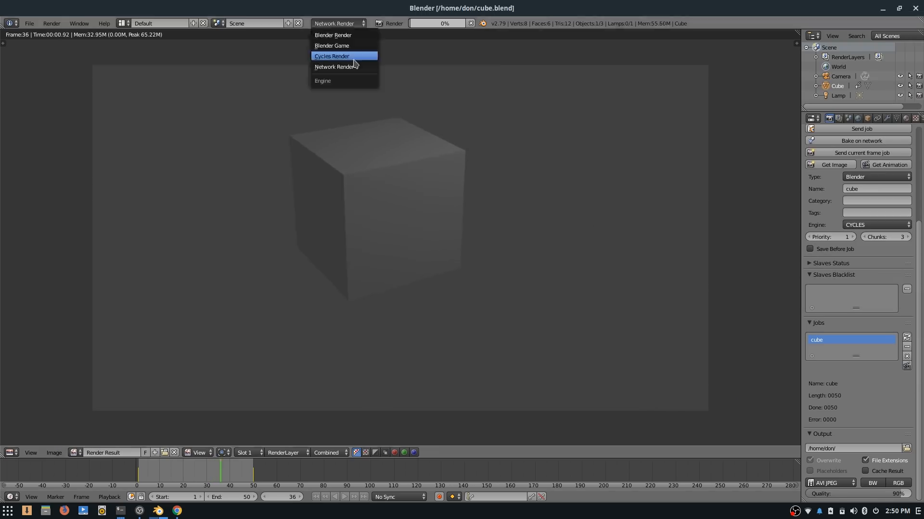
left_click(331, 56)
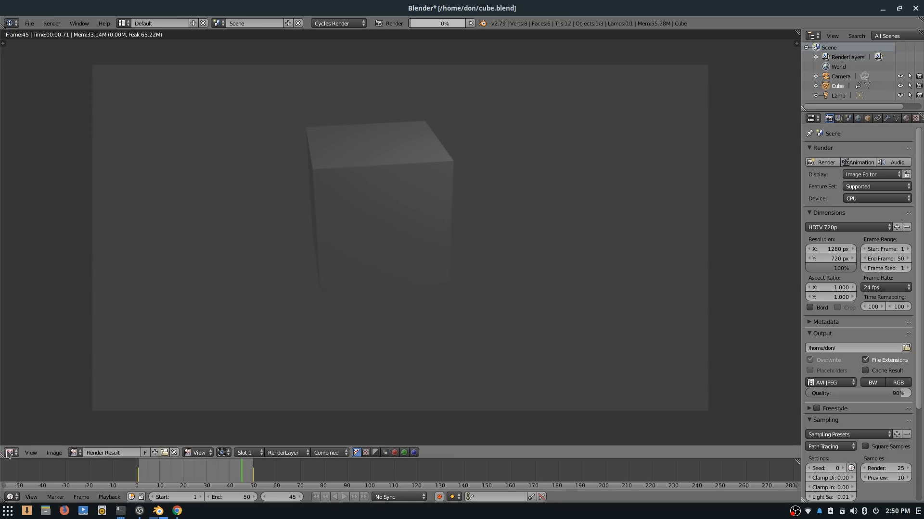
left_click(8, 452)
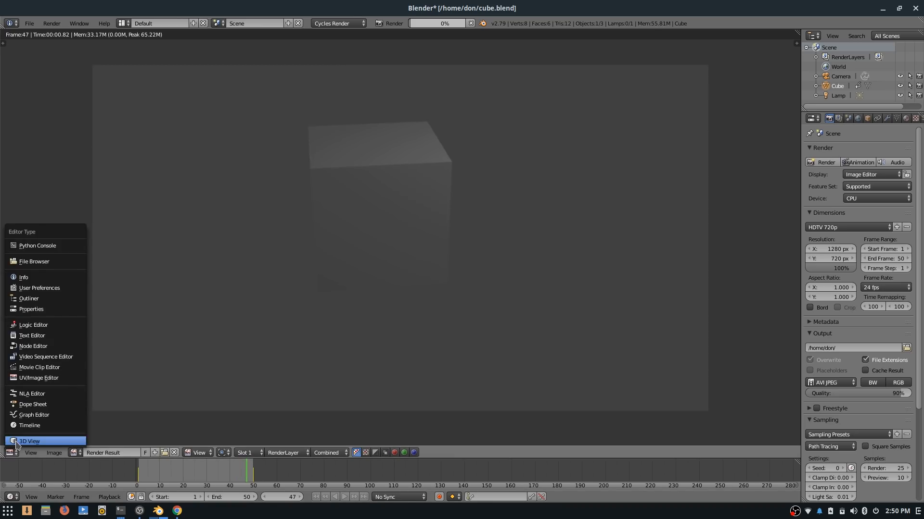
left_click(29, 441)
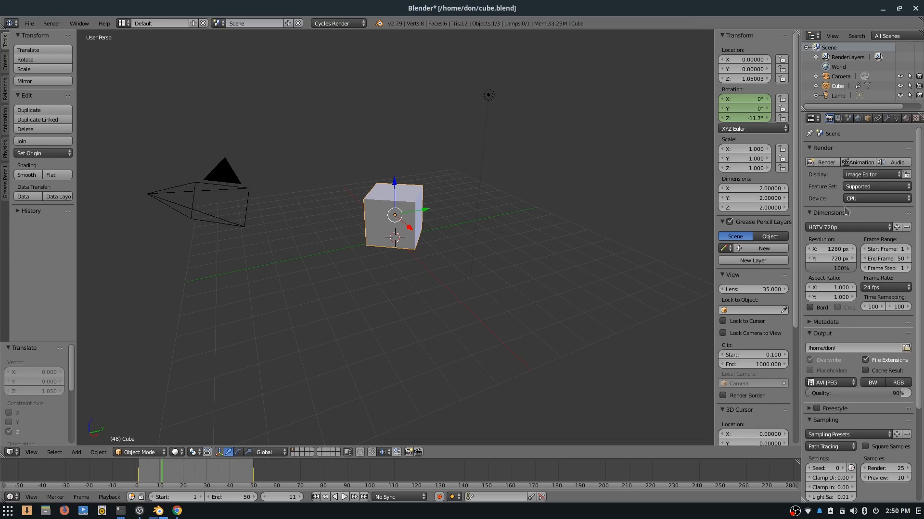
mouse_move(871, 260)
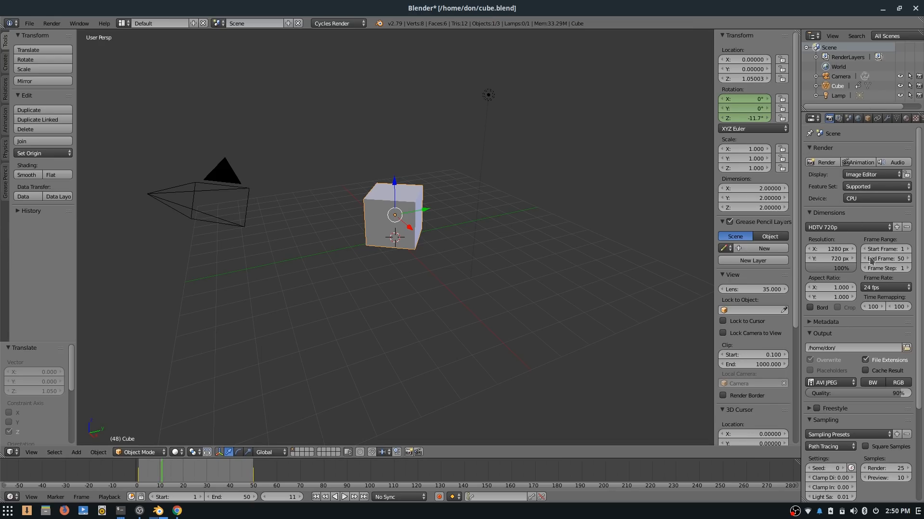
- Set the output path to /home/don/123 and render the 50-frame animation locally
left_click(837, 347)
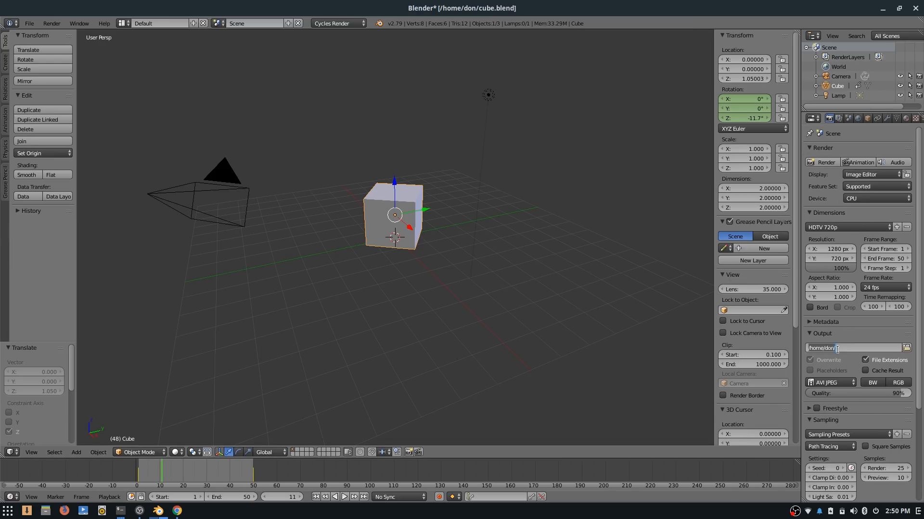
left_click(842, 347)
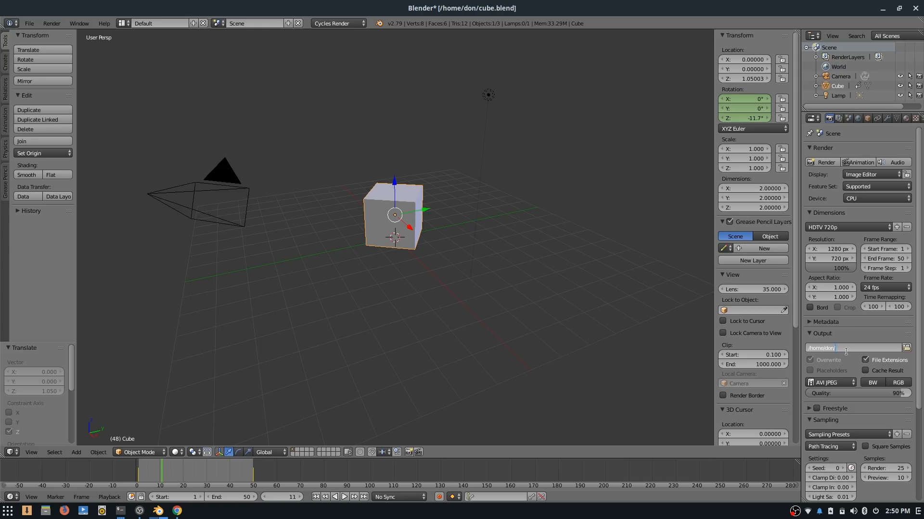
type("123")
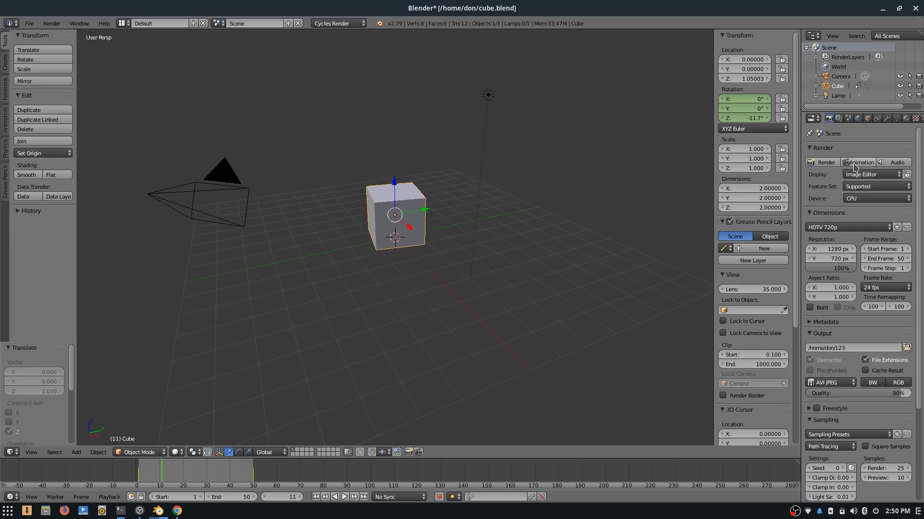
left_click(823, 162)
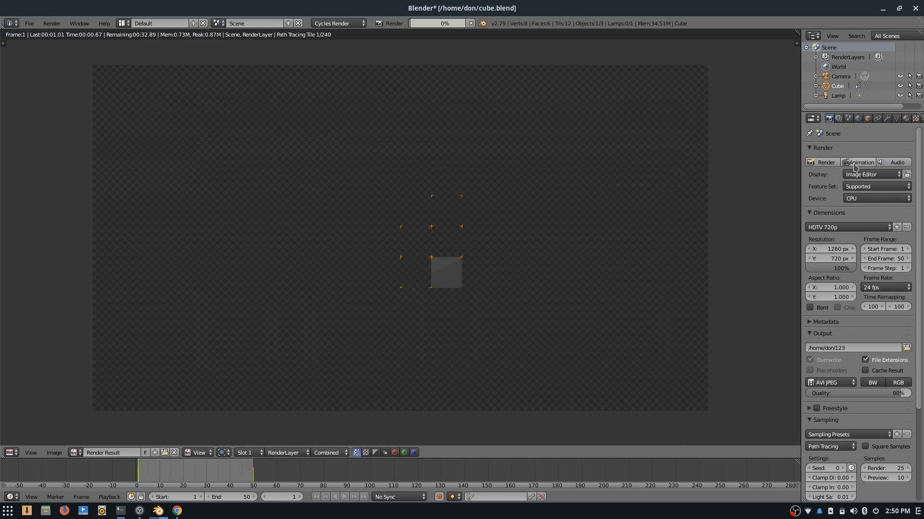